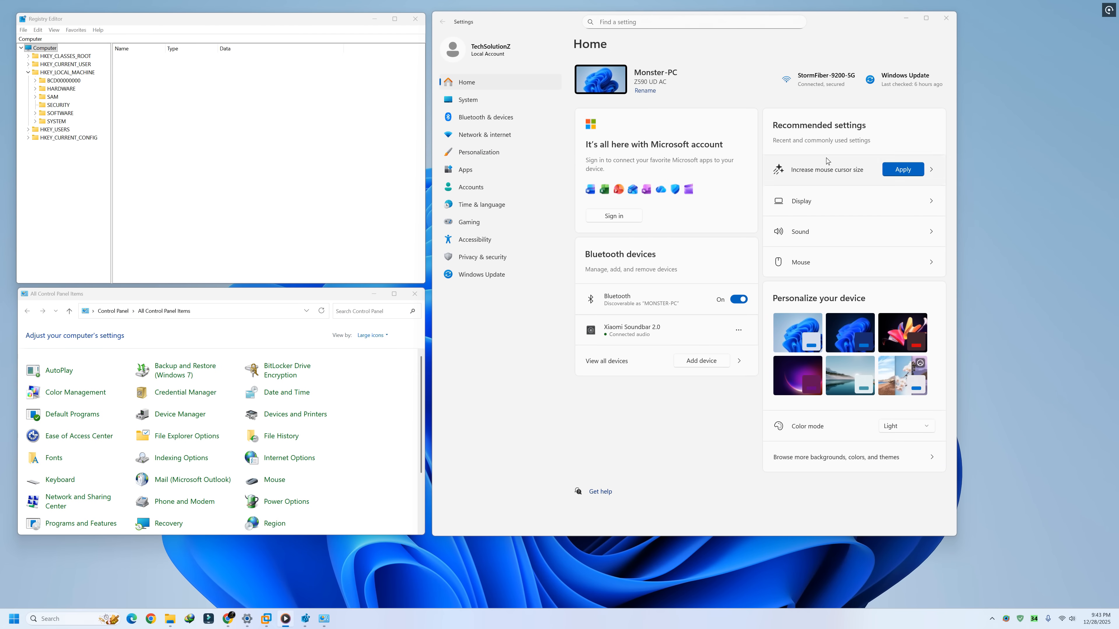
mouse_move(531, 64)
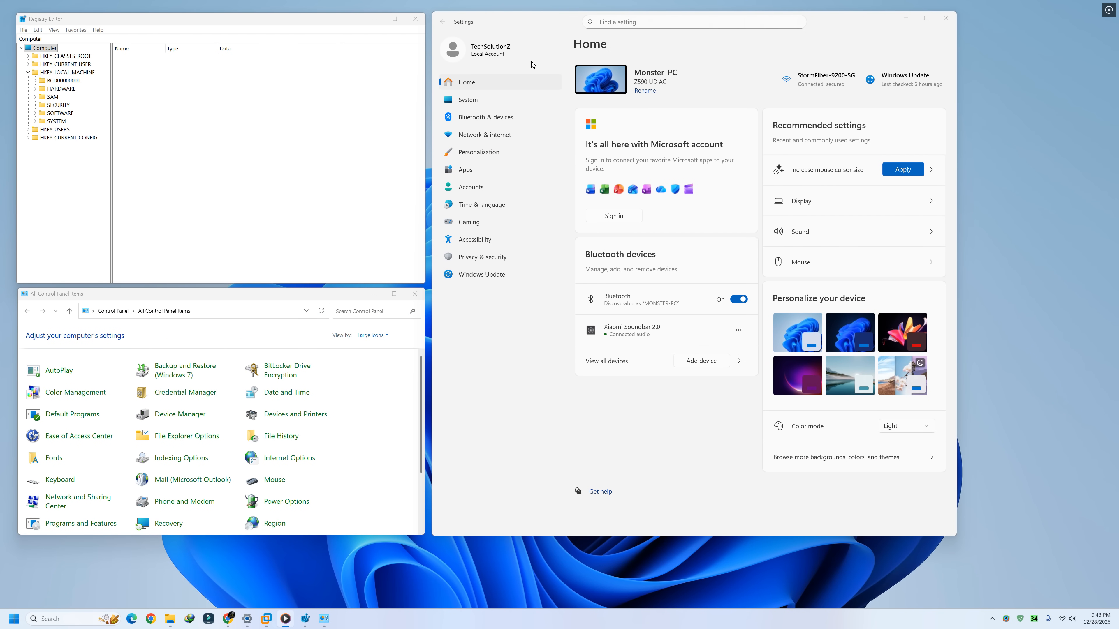
Step: Show the System > About page with the device and Windows specifications
left_click(469, 99)
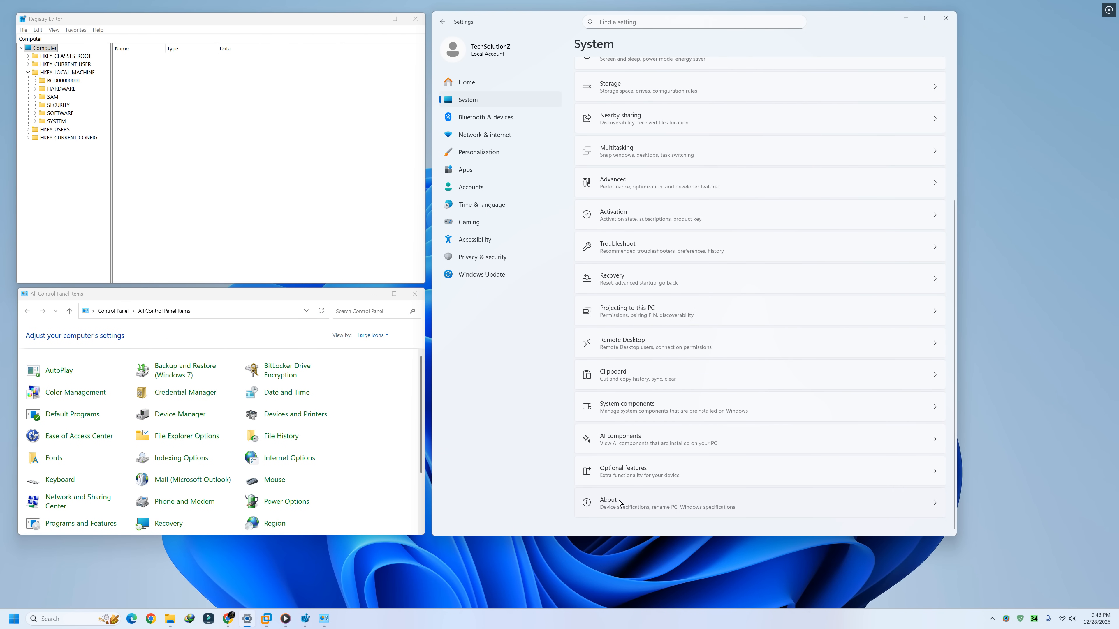
left_click(617, 502)
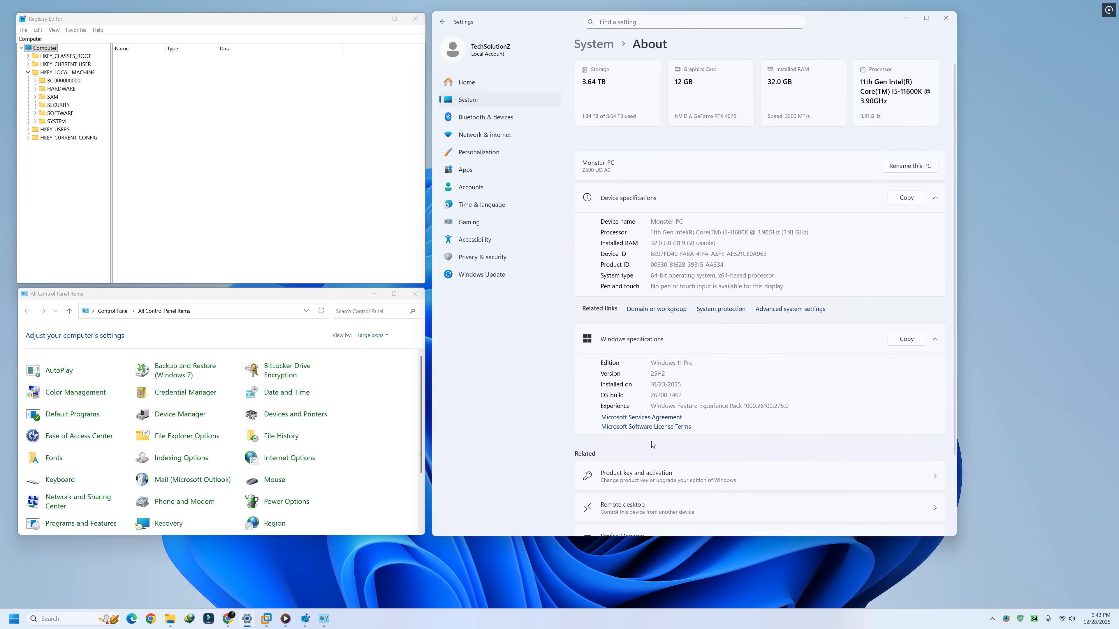
mouse_move(988, 338)
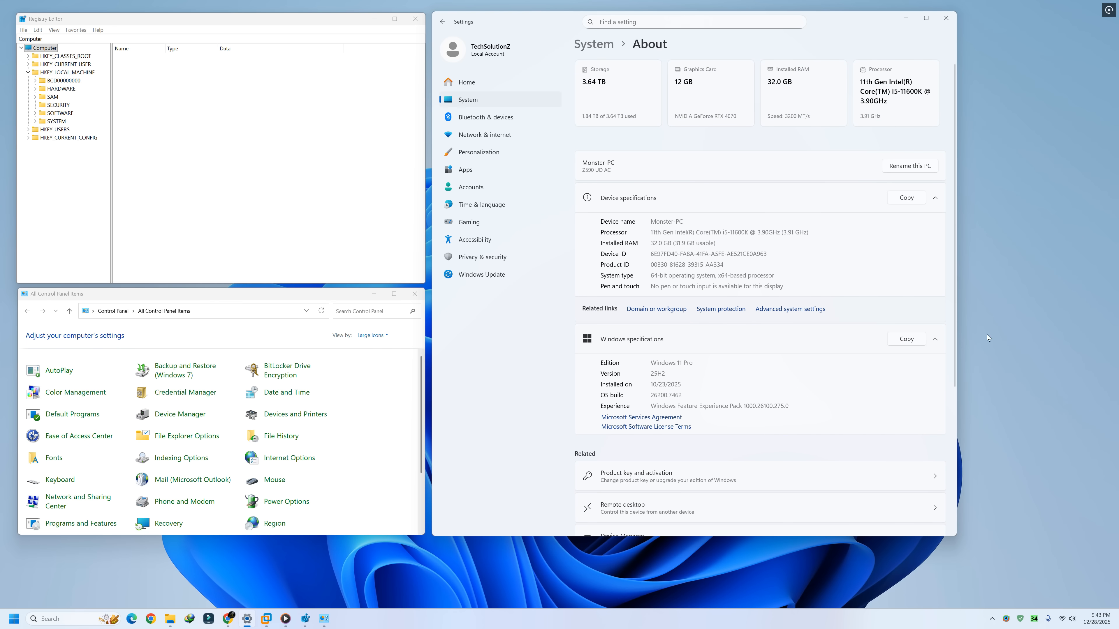
mouse_move(890, 105)
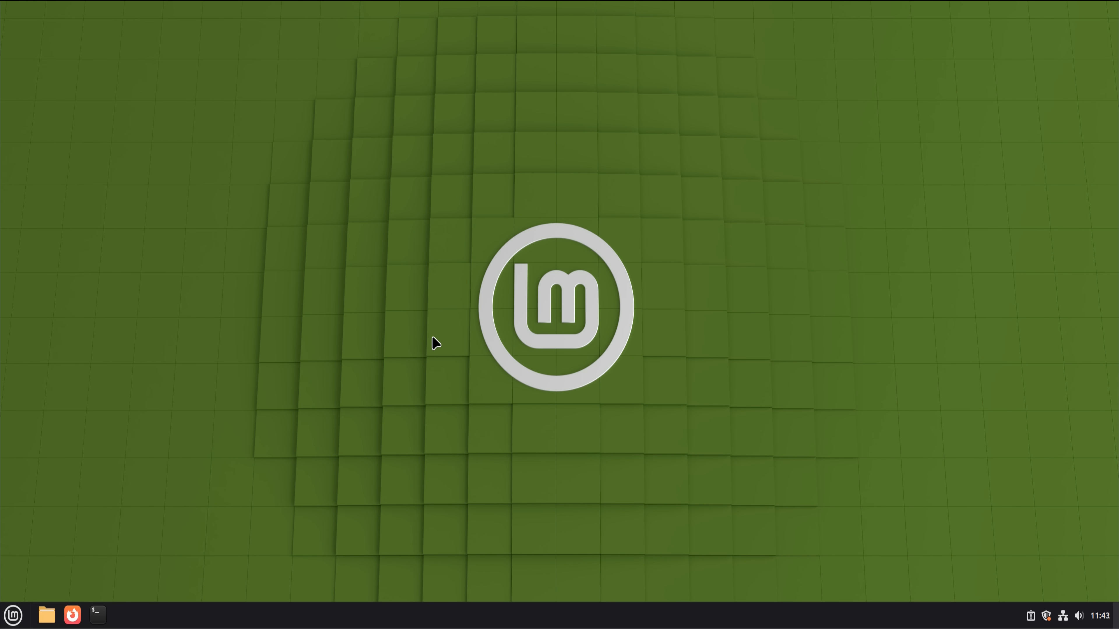
mouse_move(425, 343)
type("sy")
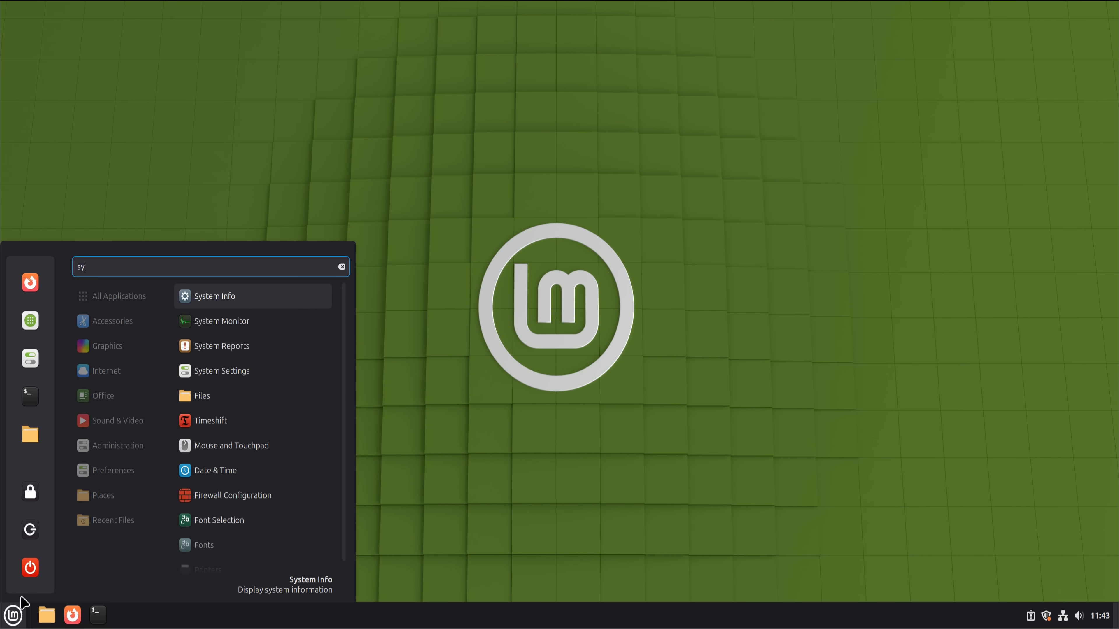
left_click(215, 296)
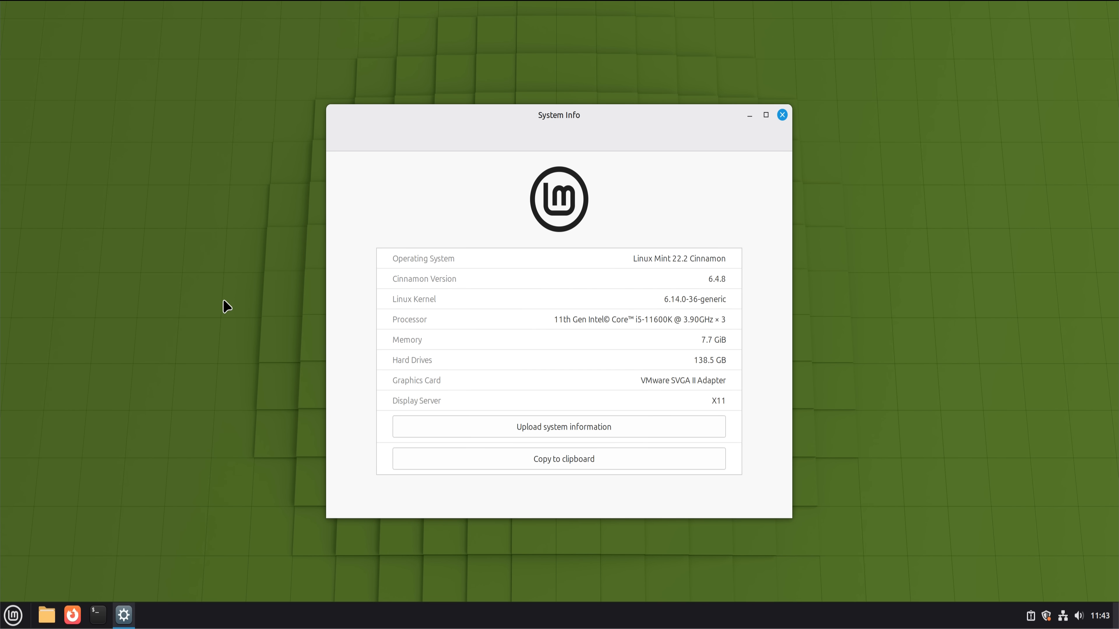
mouse_move(585, 89)
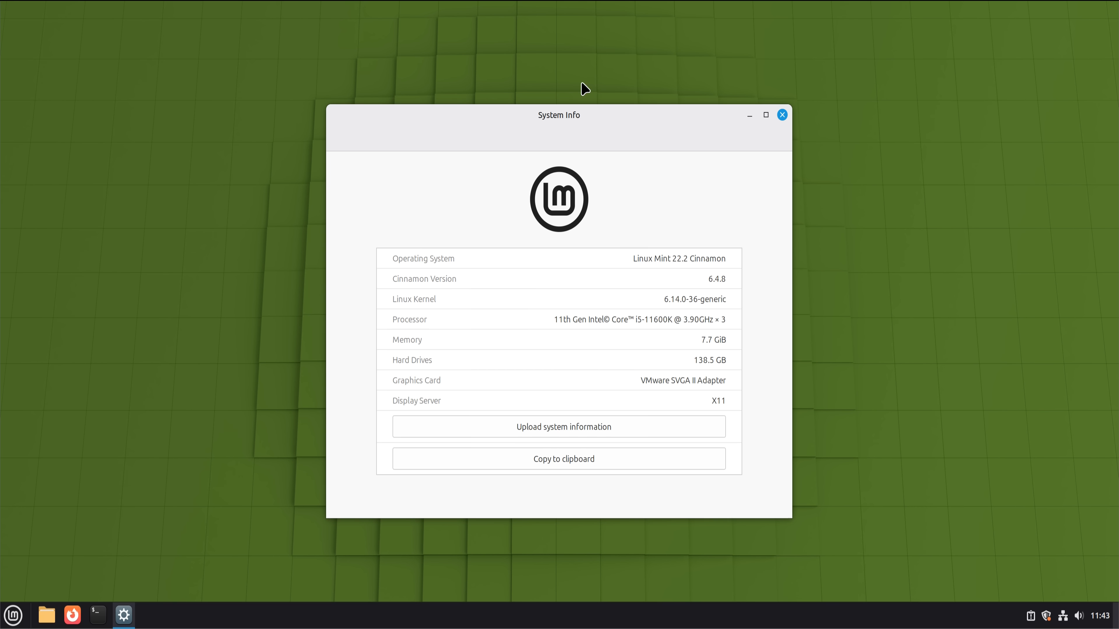
left_click(782, 114)
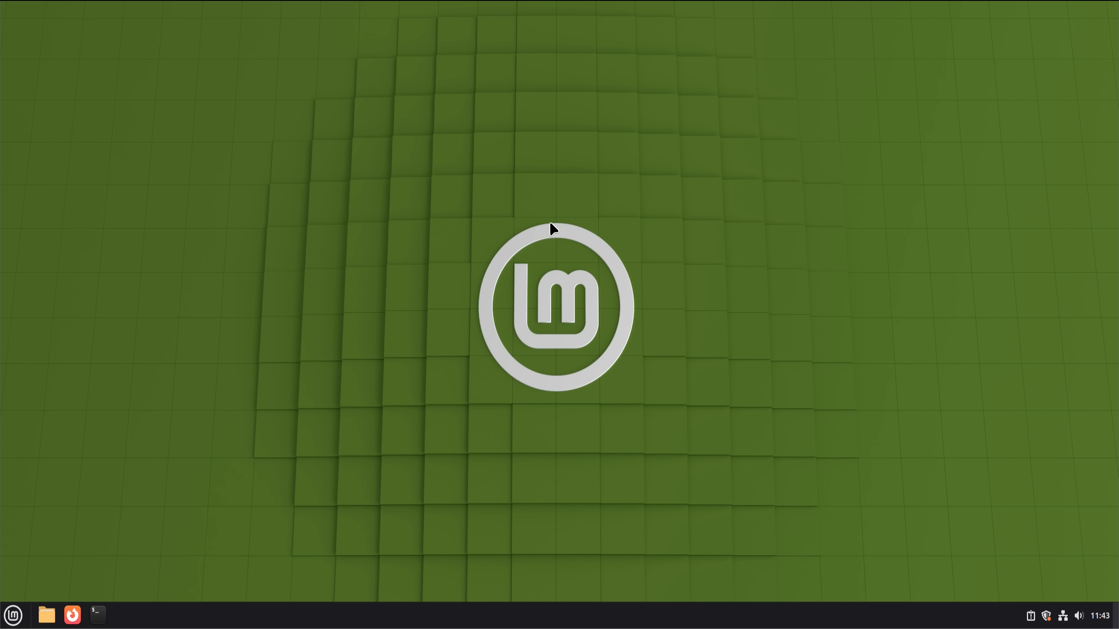
mouse_move(78, 600)
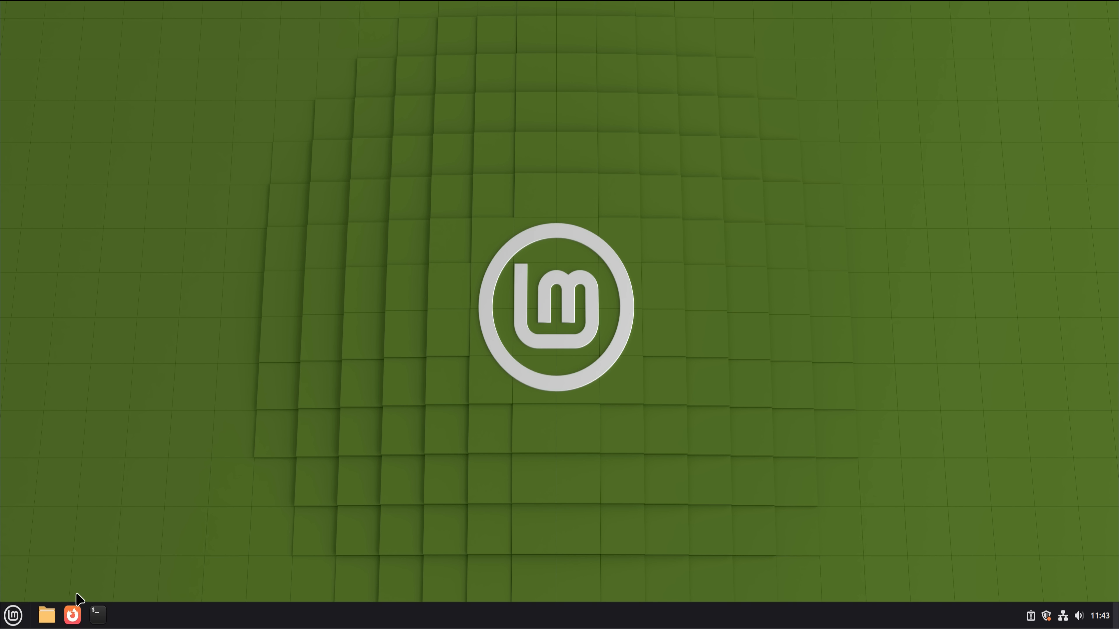
mouse_move(163, 424)
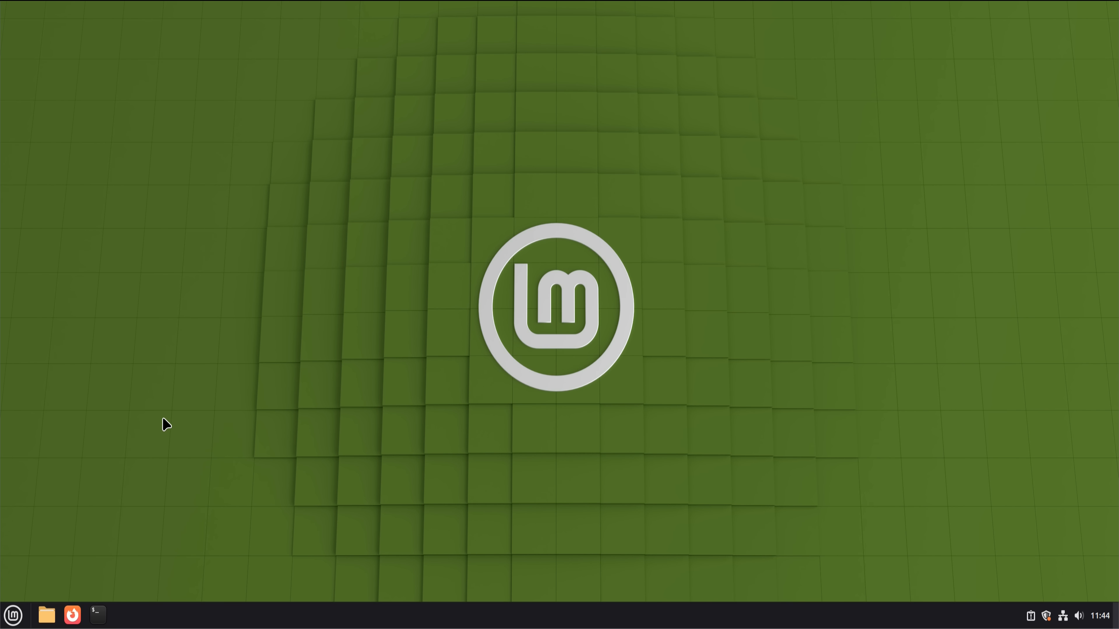
mouse_move(77, 496)
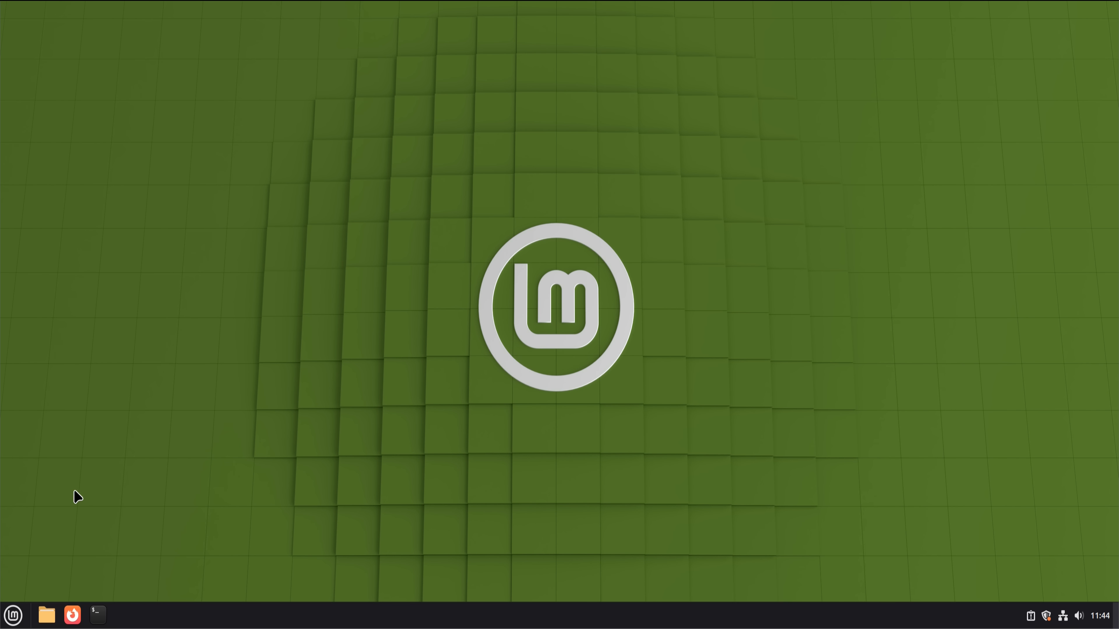
mouse_move(239, 466)
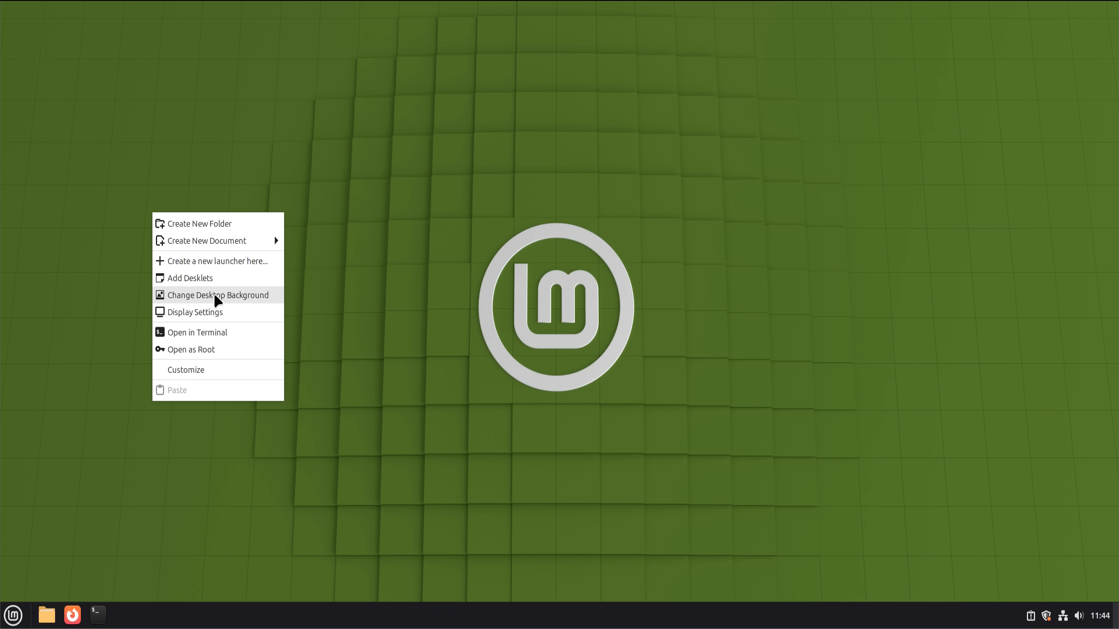
left_click(185, 369)
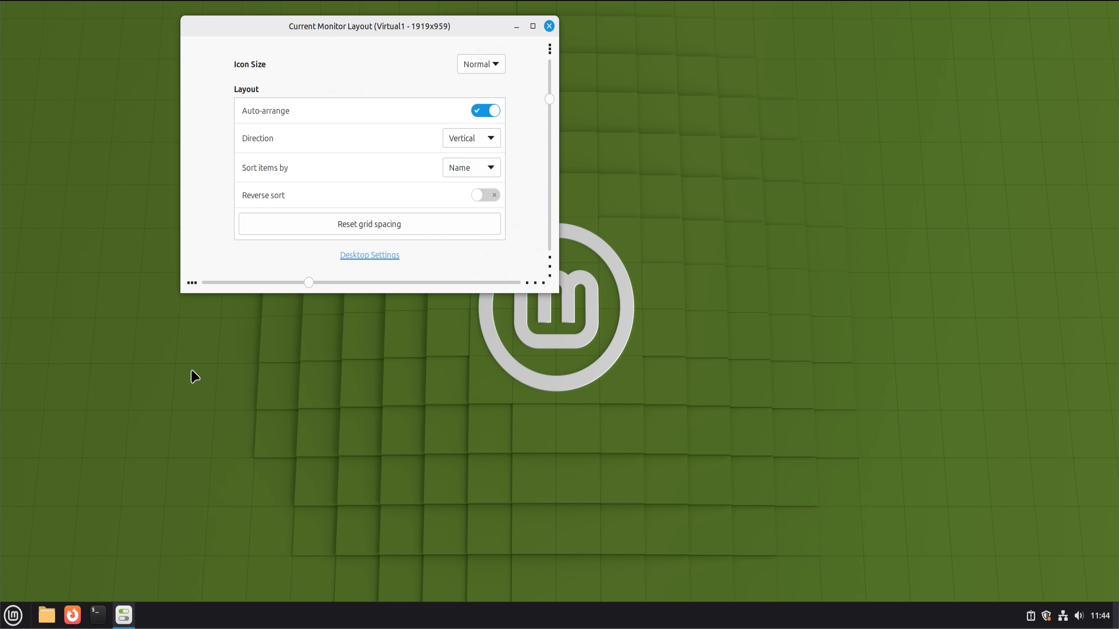
mouse_move(550, 27)
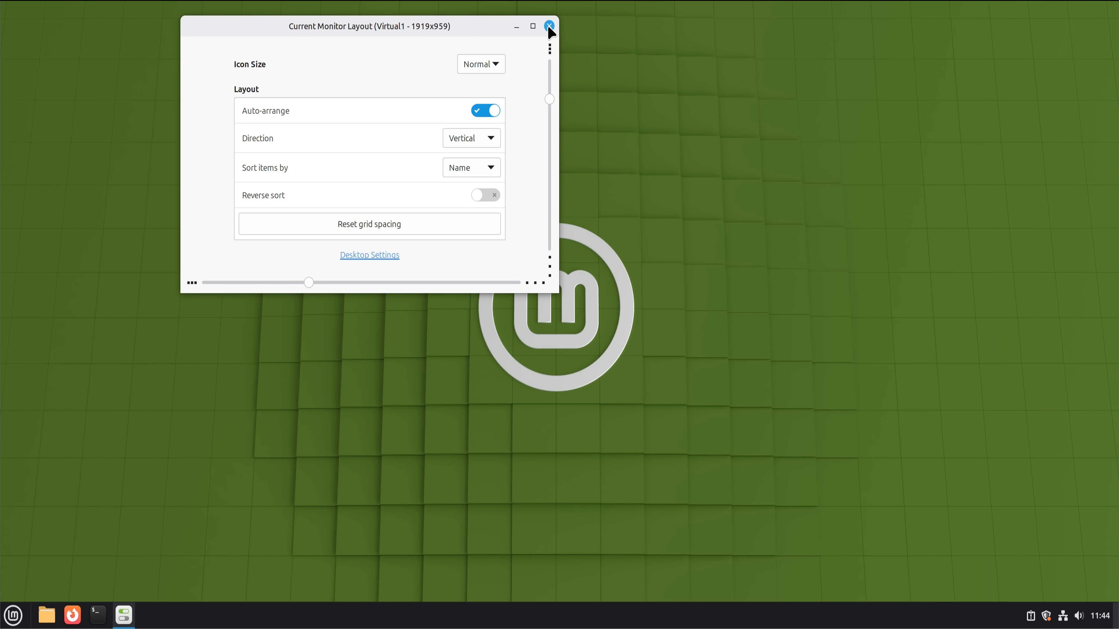
left_click(549, 26)
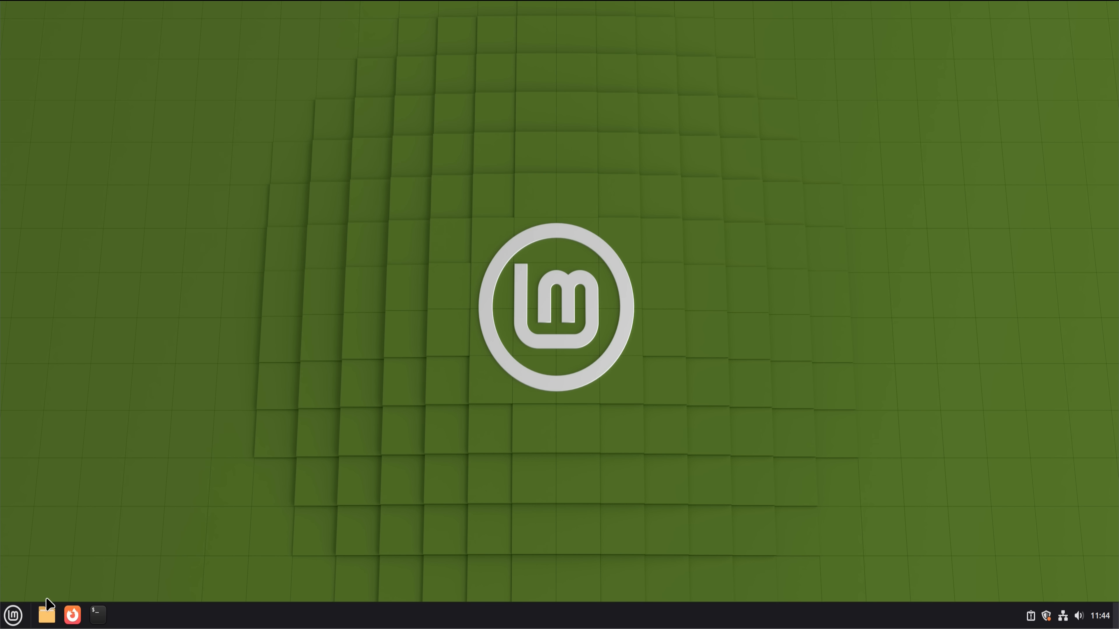
left_click(46, 614)
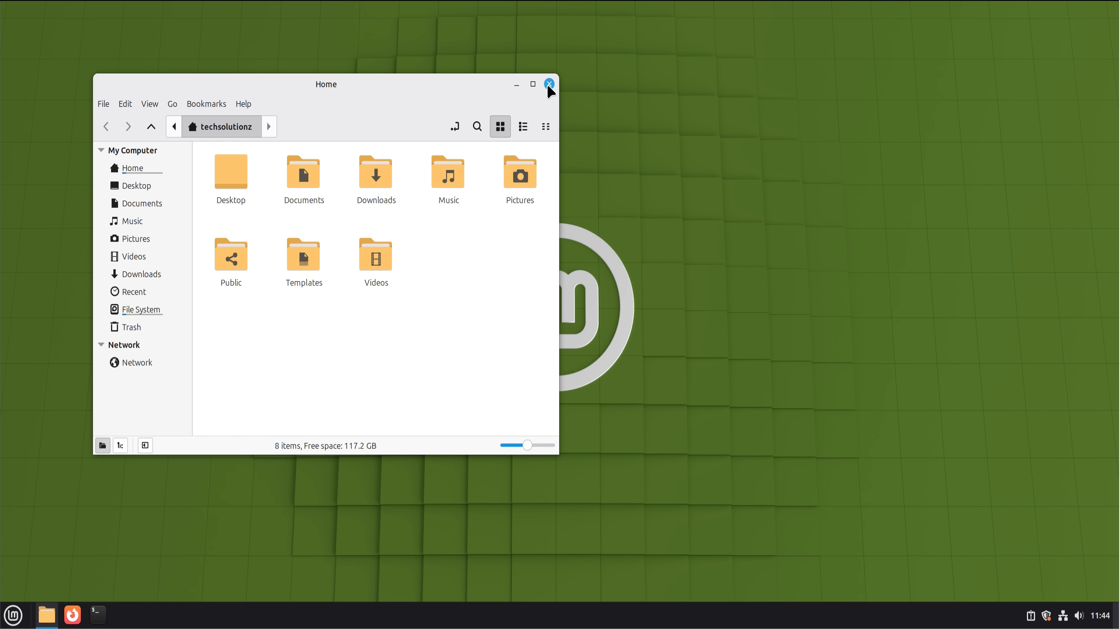
left_click(549, 84)
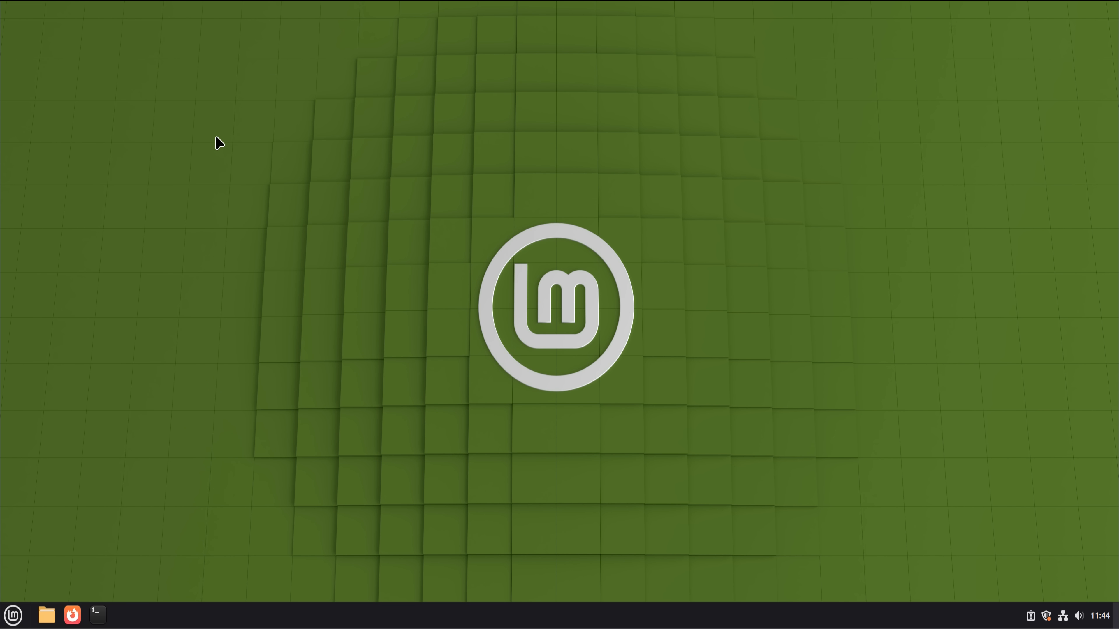
mouse_move(160, 470)
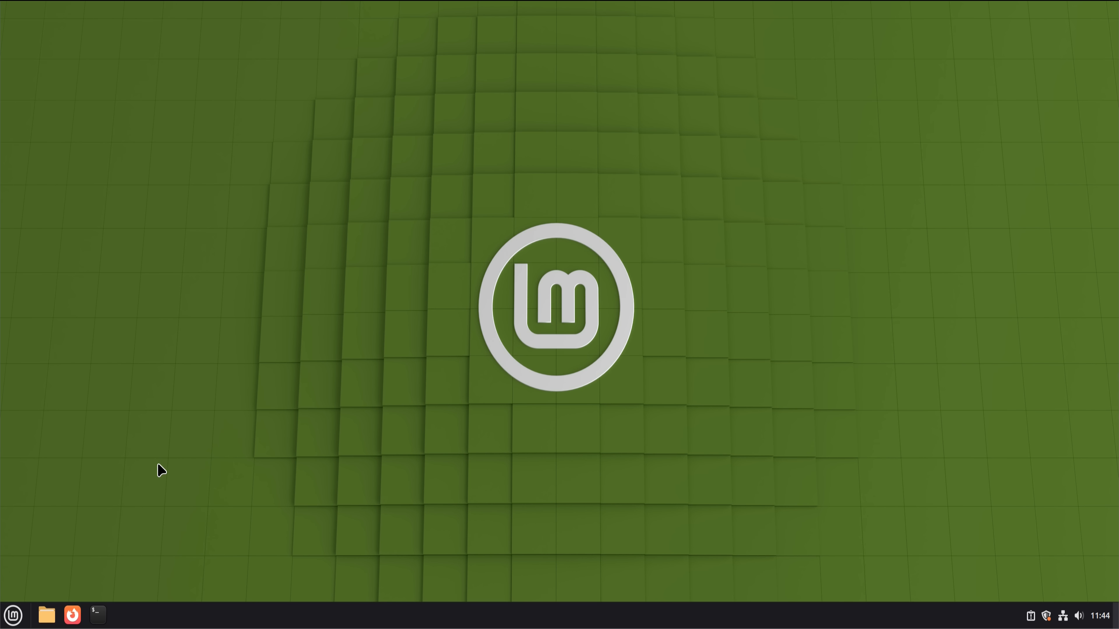
mouse_move(98, 614)
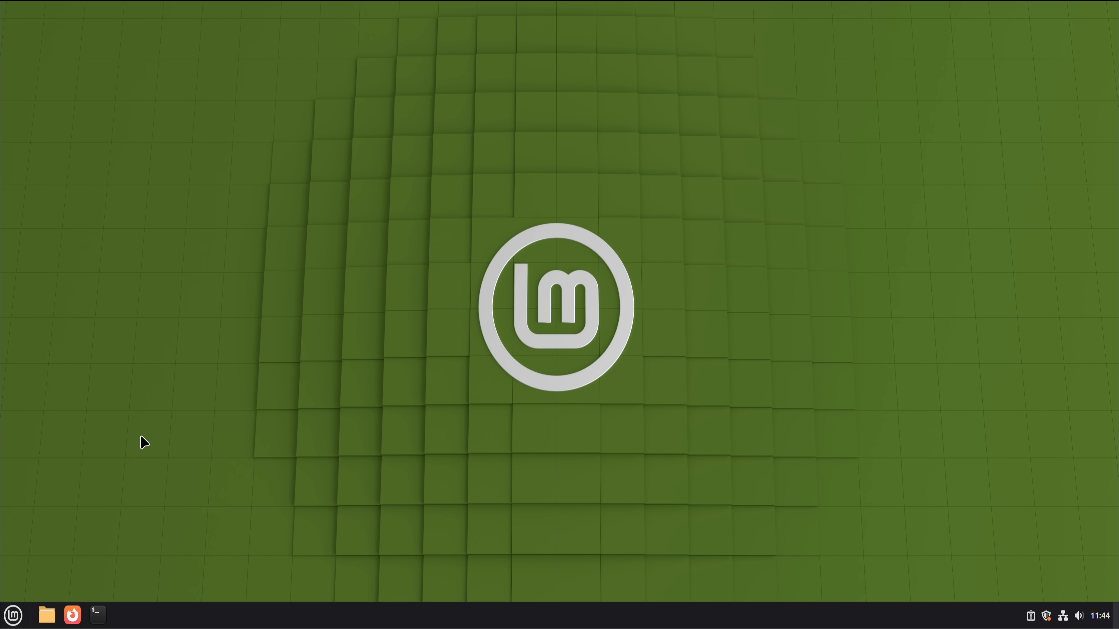
mouse_move(13, 616)
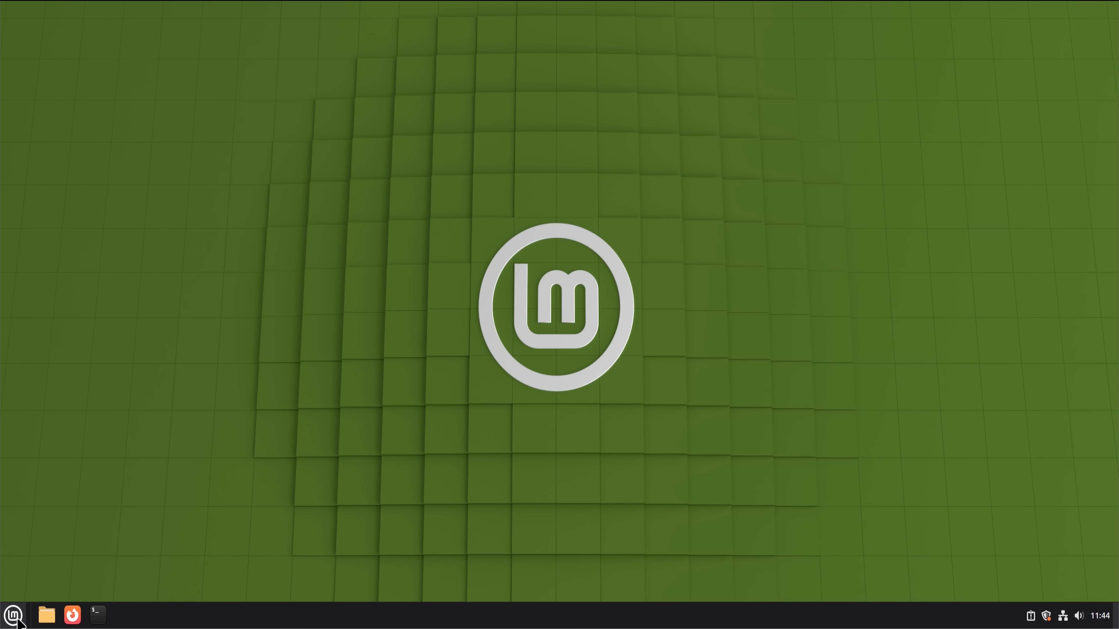
Step: Launch System Settings from the Mint menu's Preferences category
left_click(13, 614)
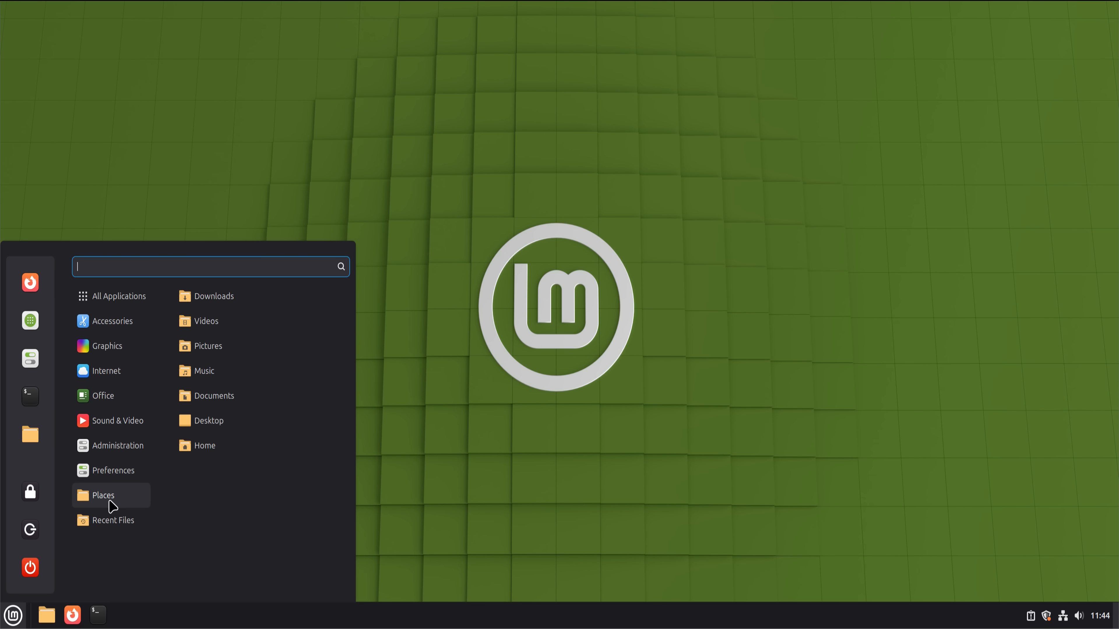
left_click(118, 296)
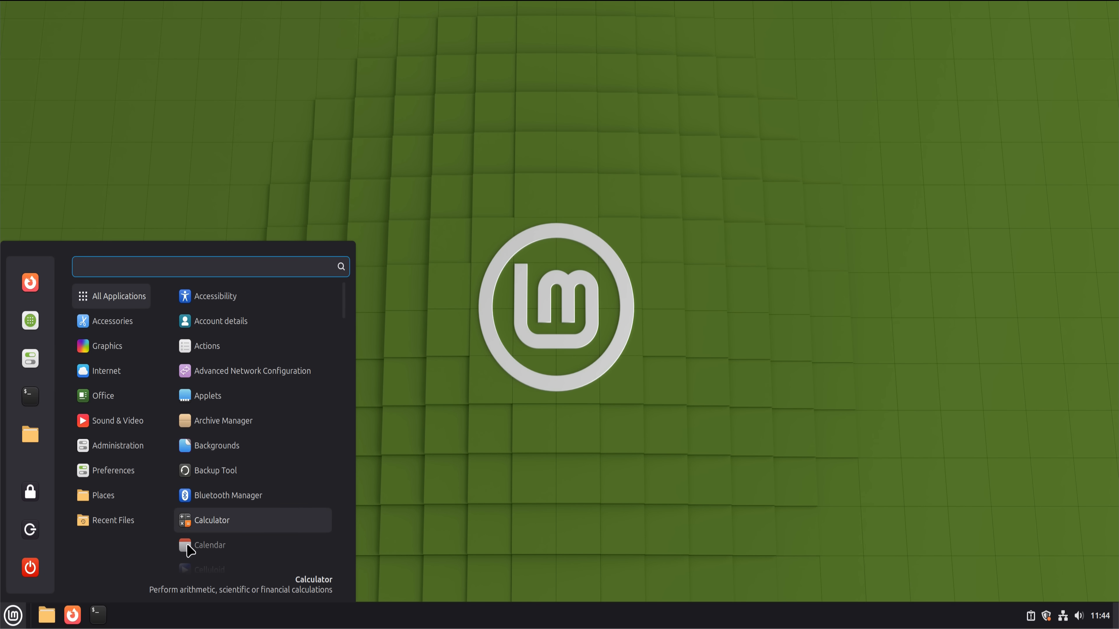
left_click(113, 519)
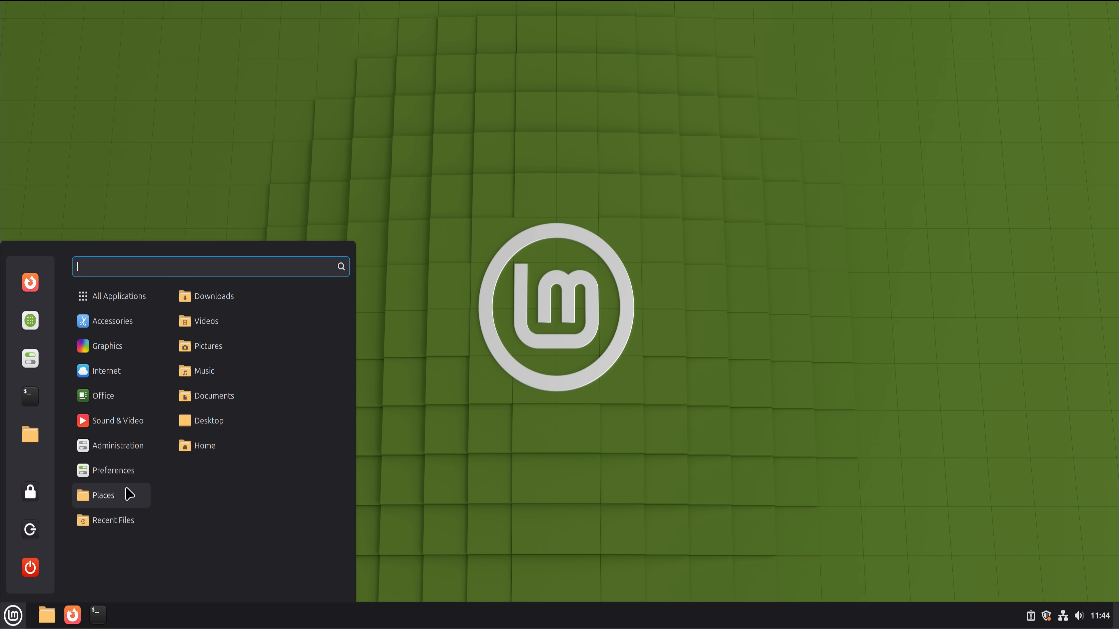
left_click(112, 470)
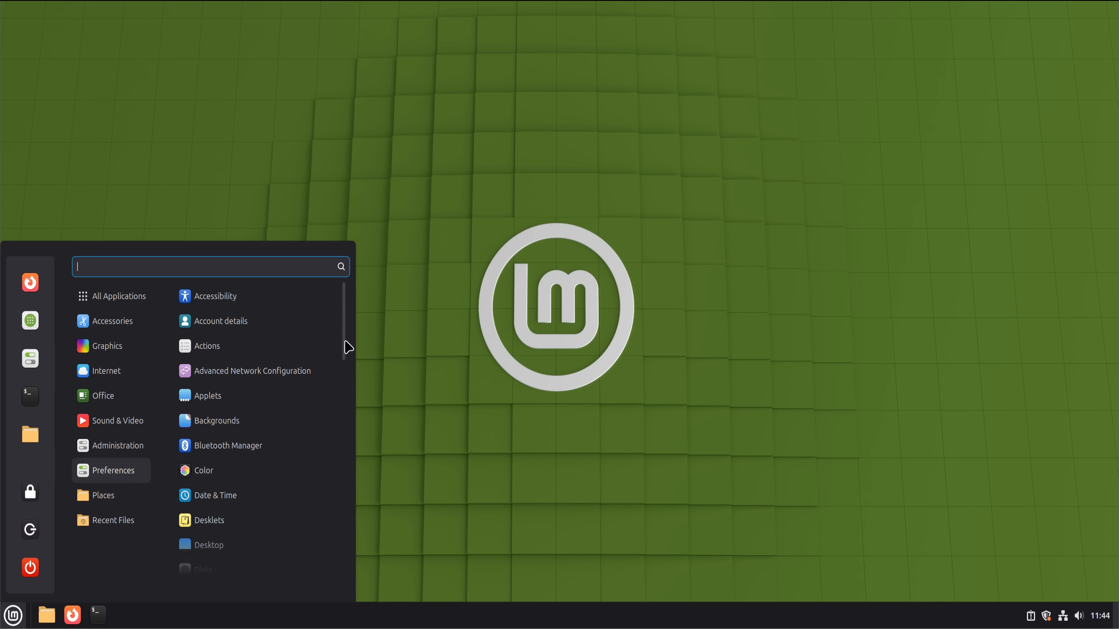
scroll("down", 3)
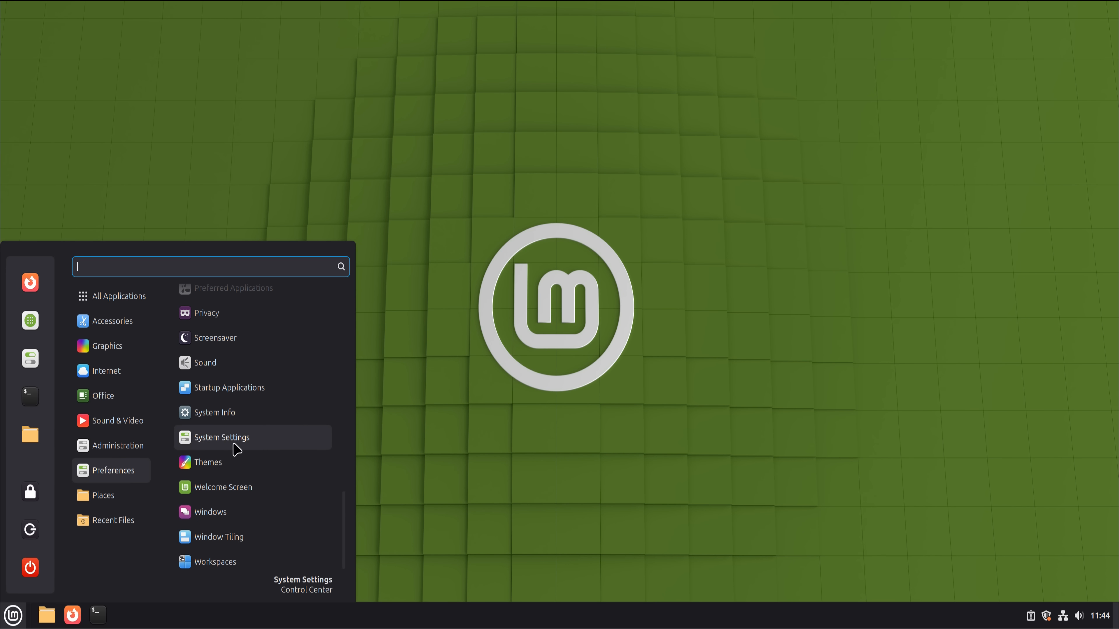
left_click(220, 436)
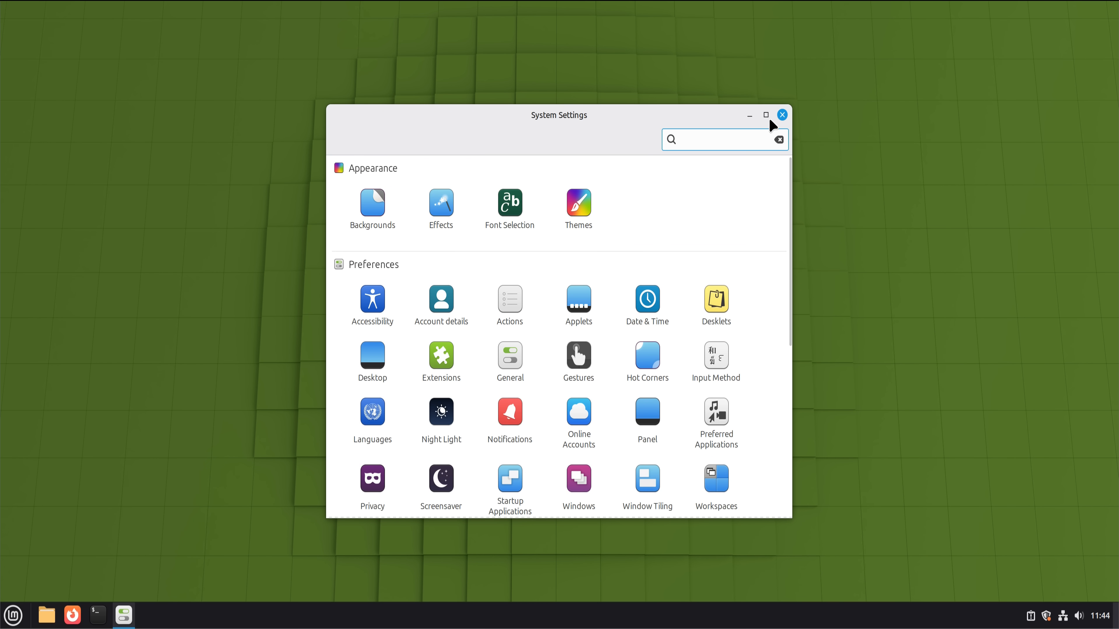
Step: Close the System Settings window
left_click(781, 115)
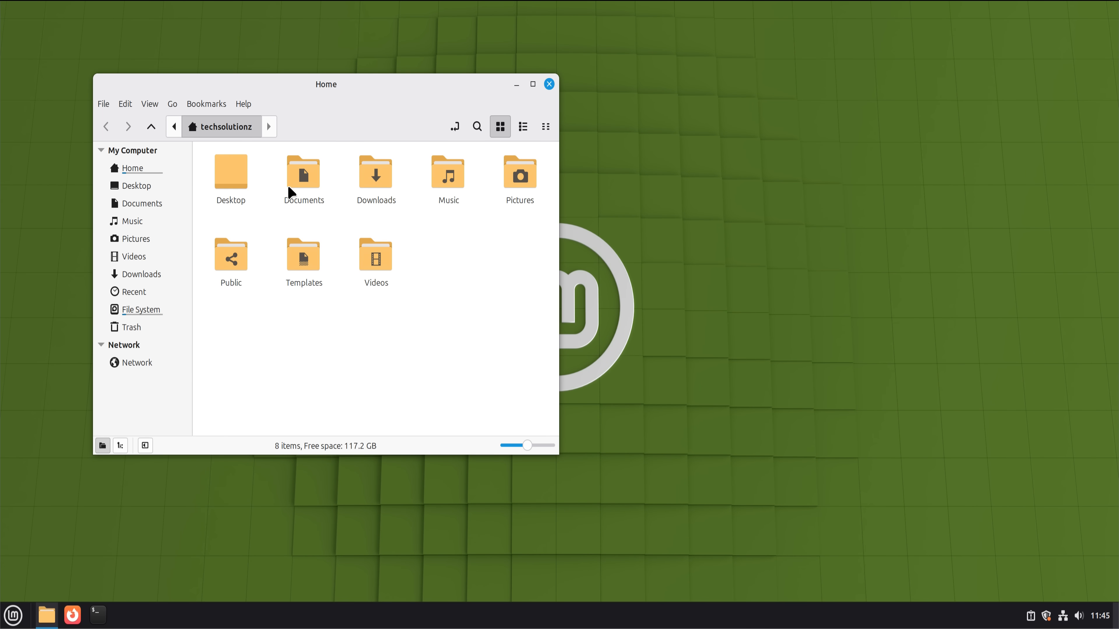
mouse_move(132, 168)
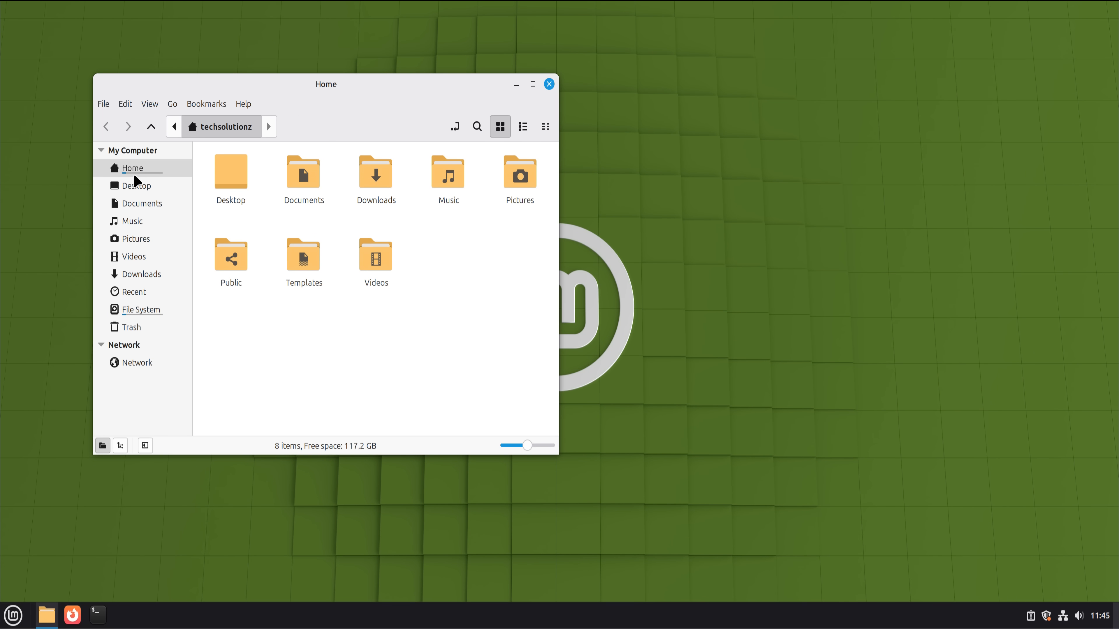
Step: Browse Music, Desktop, File System and Network in the Nemo sidebar, then close Nemo
left_click(132, 220)
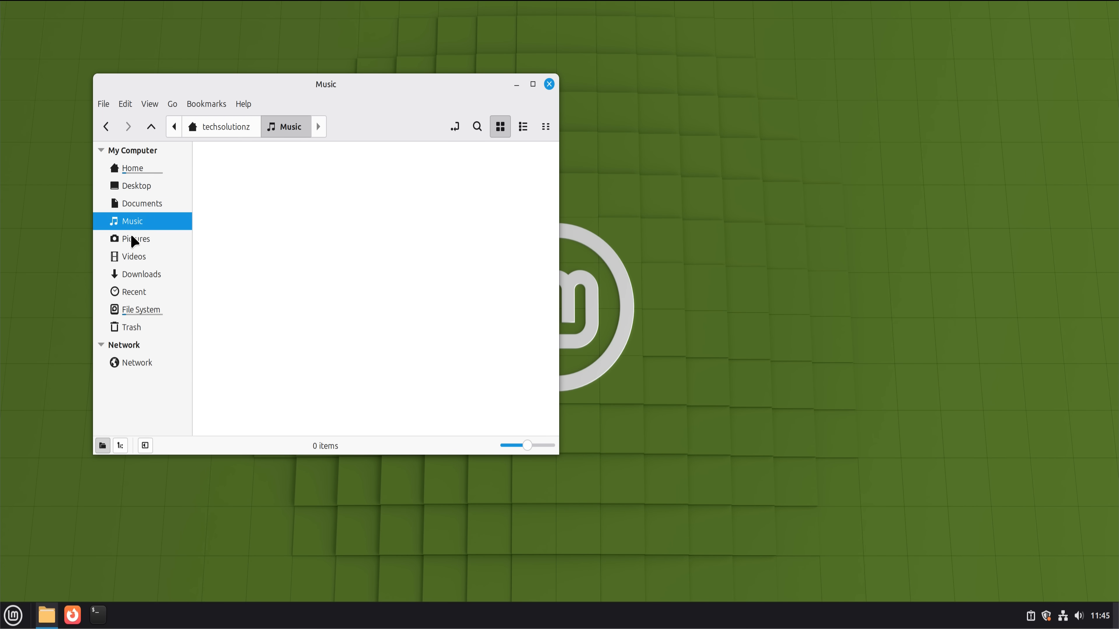
left_click(134, 291)
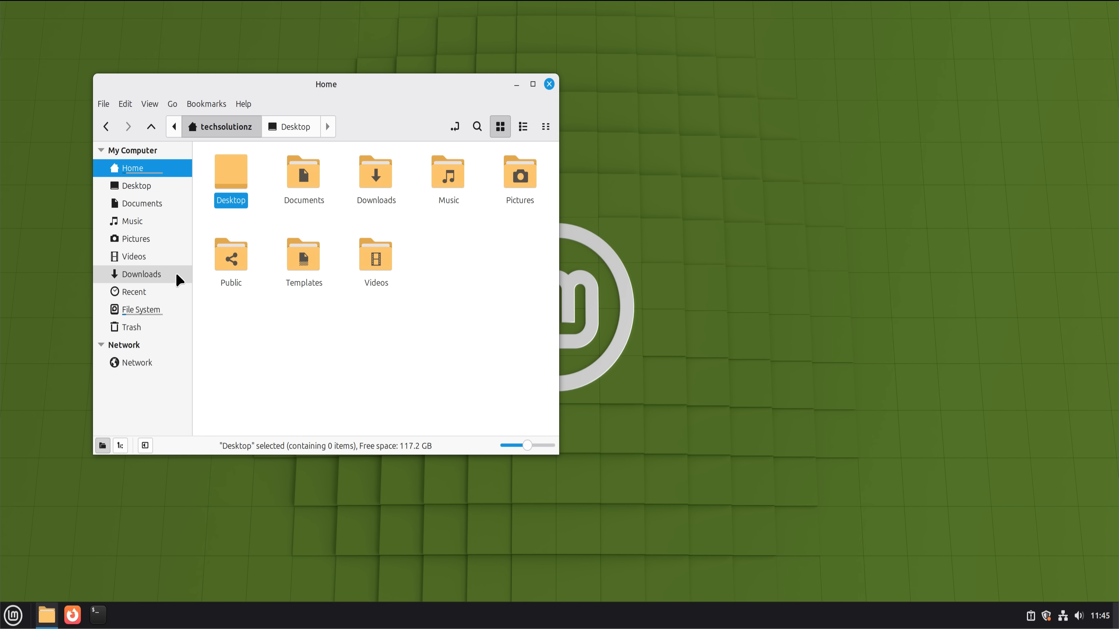
left_click(140, 309)
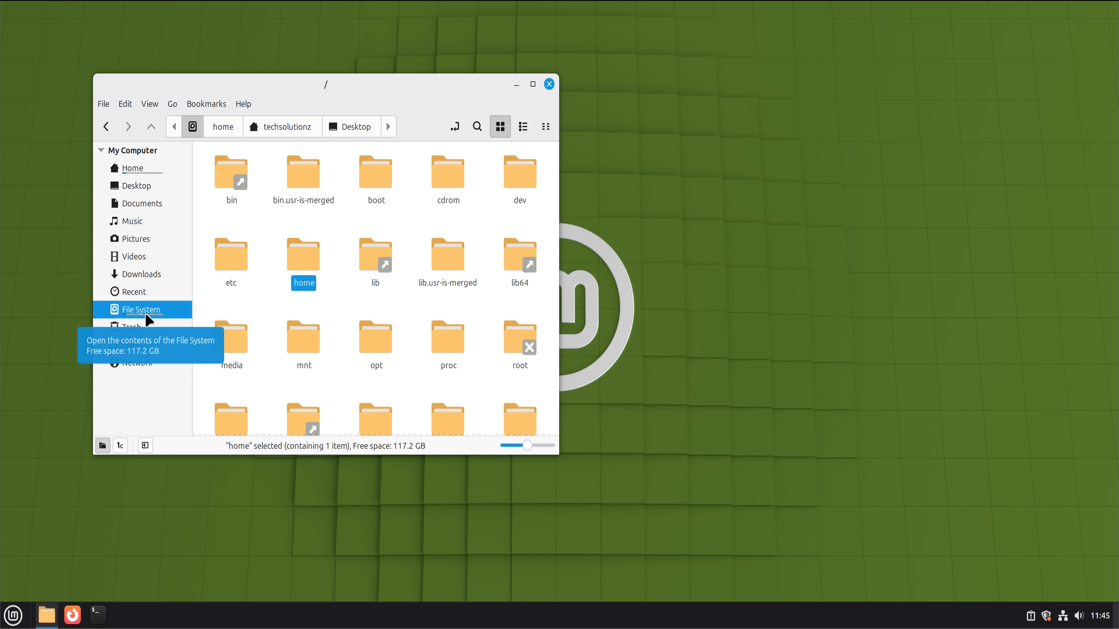
mouse_move(146, 374)
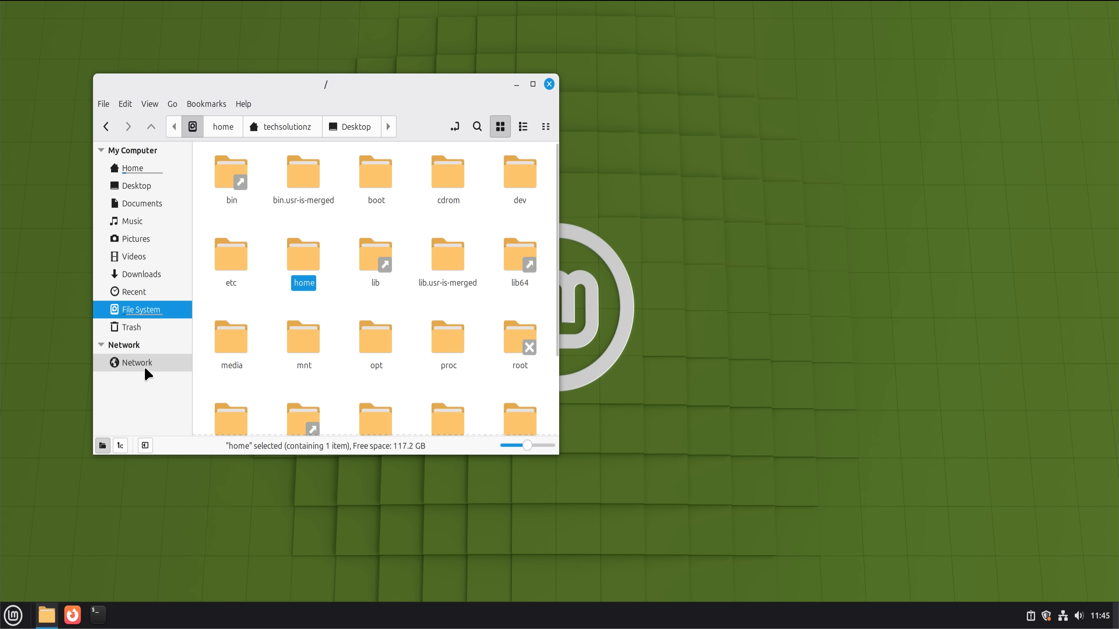
left_click(137, 362)
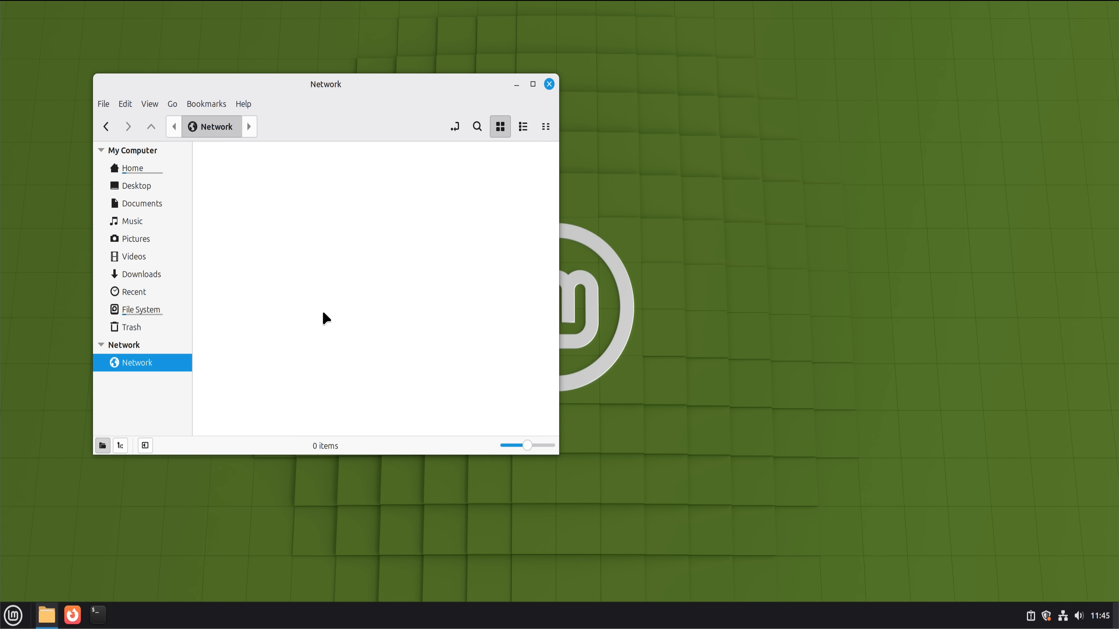
mouse_move(576, 105)
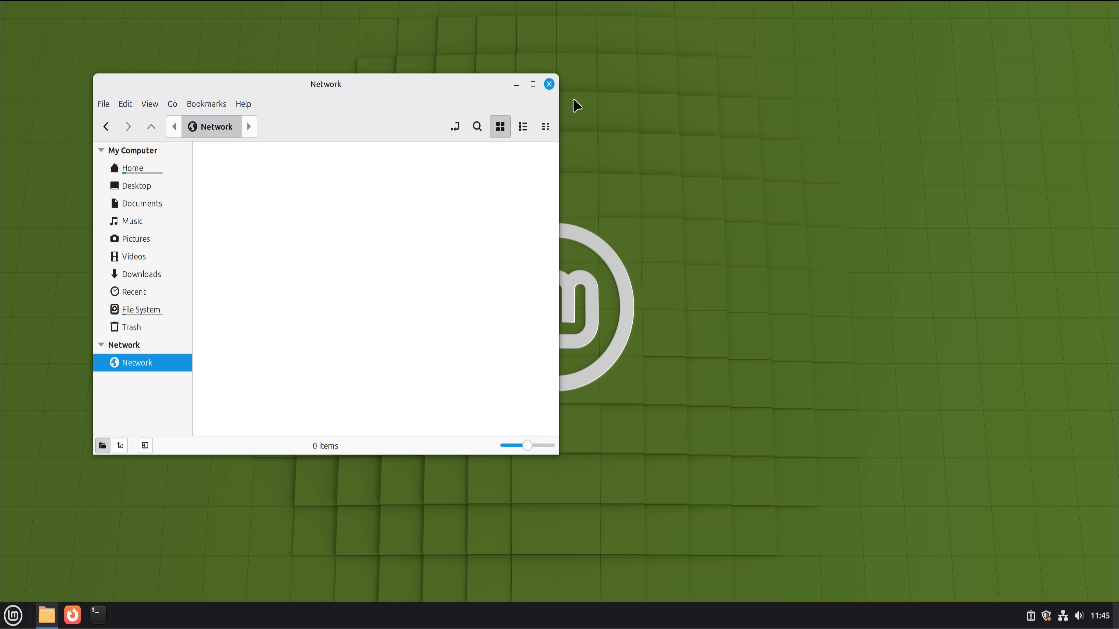
left_click(548, 83)
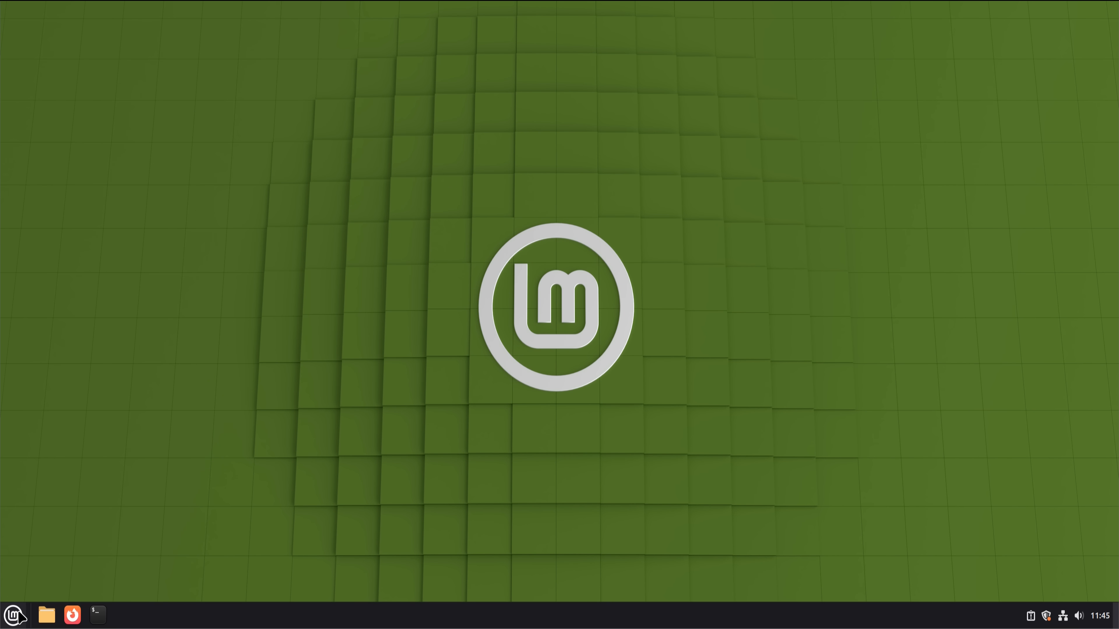
left_click(12, 614)
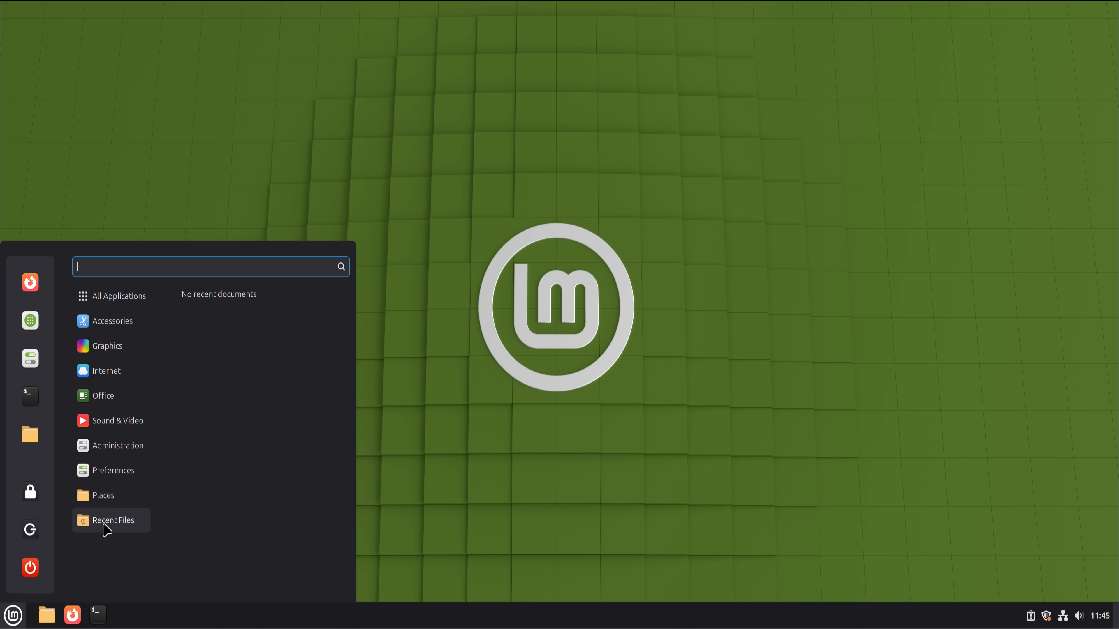
type("s")
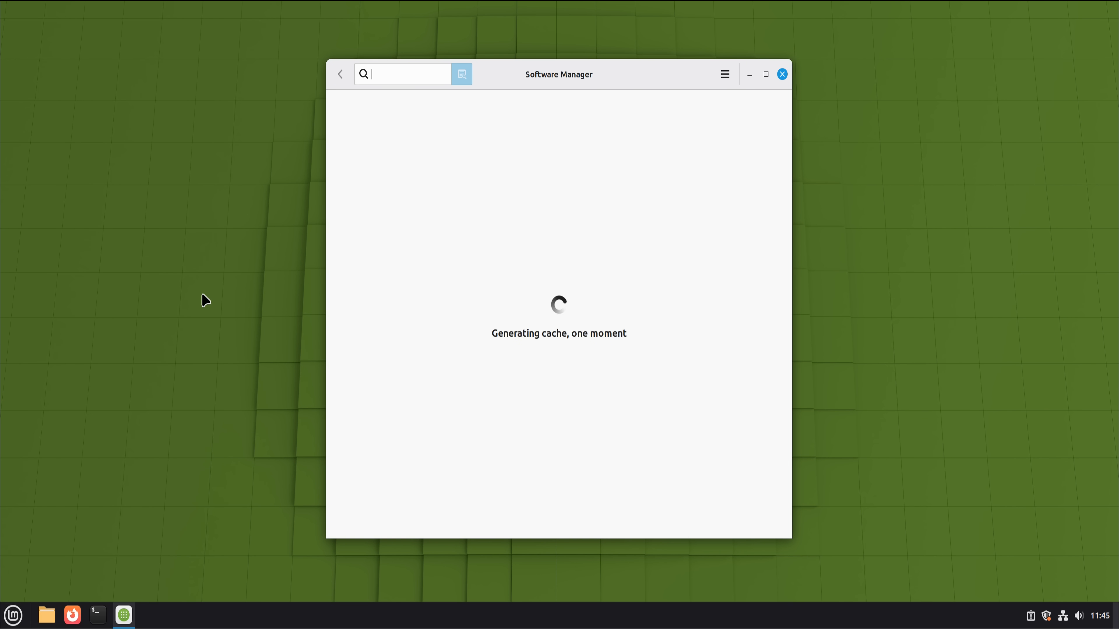
mouse_move(724, 74)
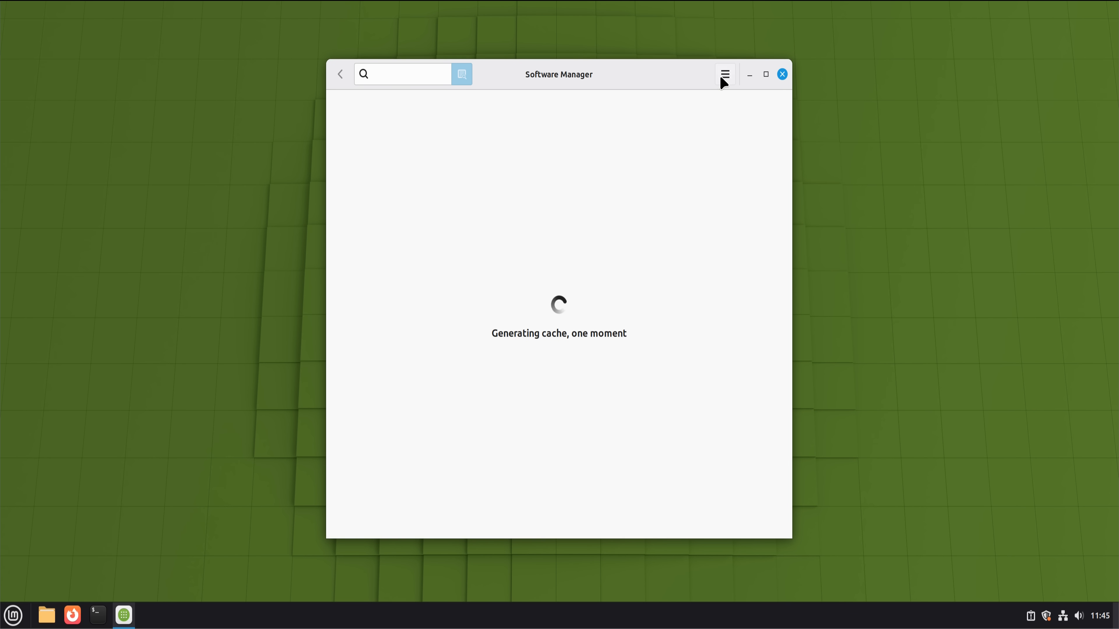
left_click(724, 74)
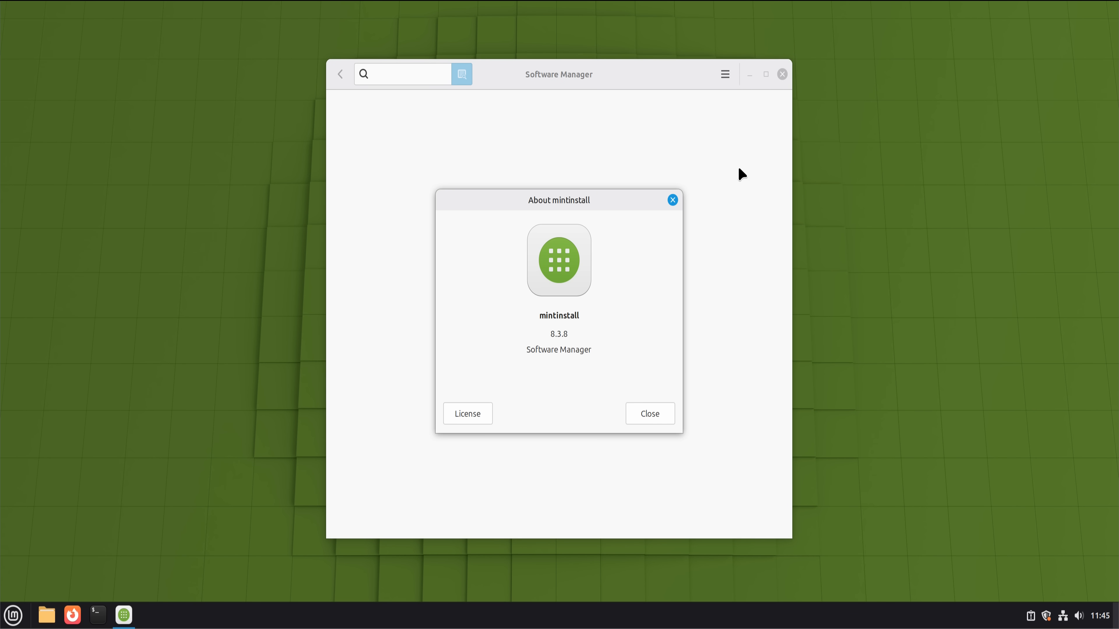
left_click(671, 200)
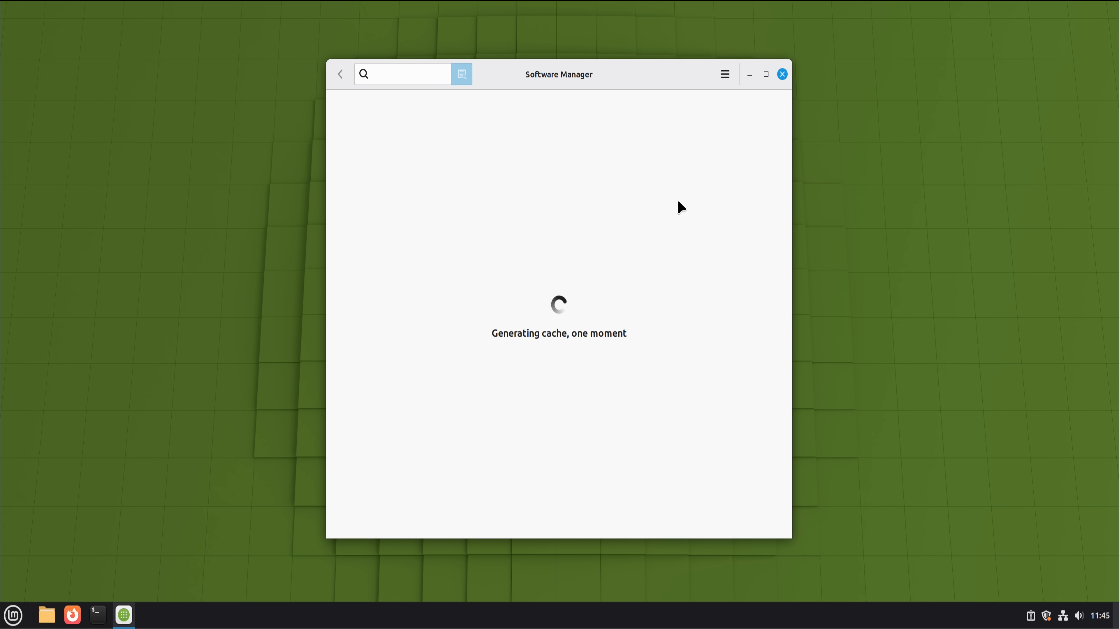
mouse_move(698, 176)
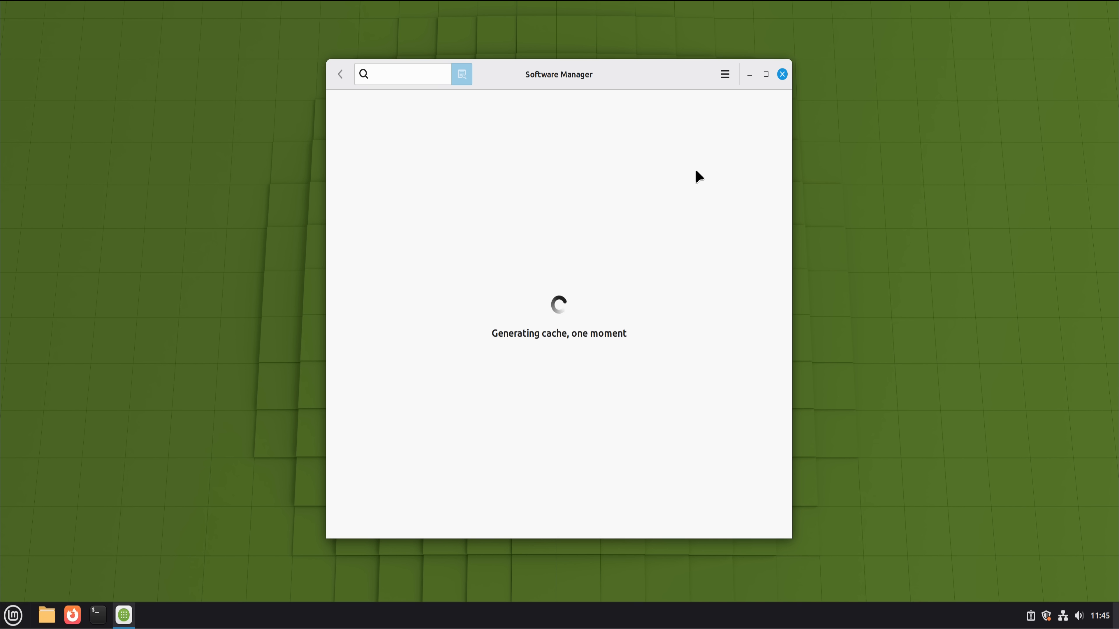
mouse_move(748, 102)
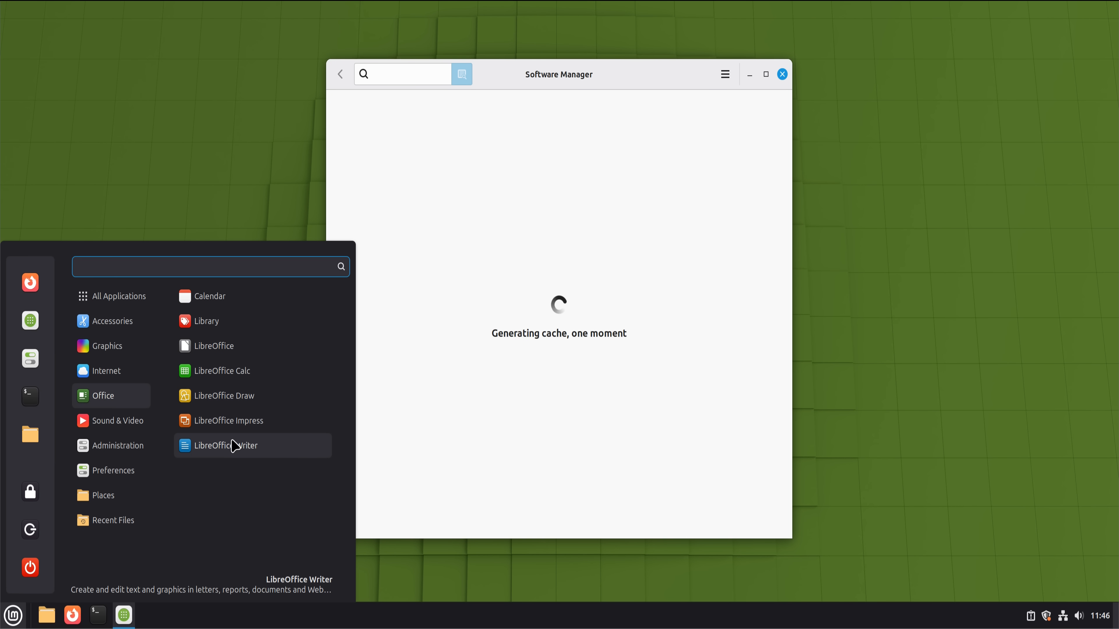
left_click(228, 445)
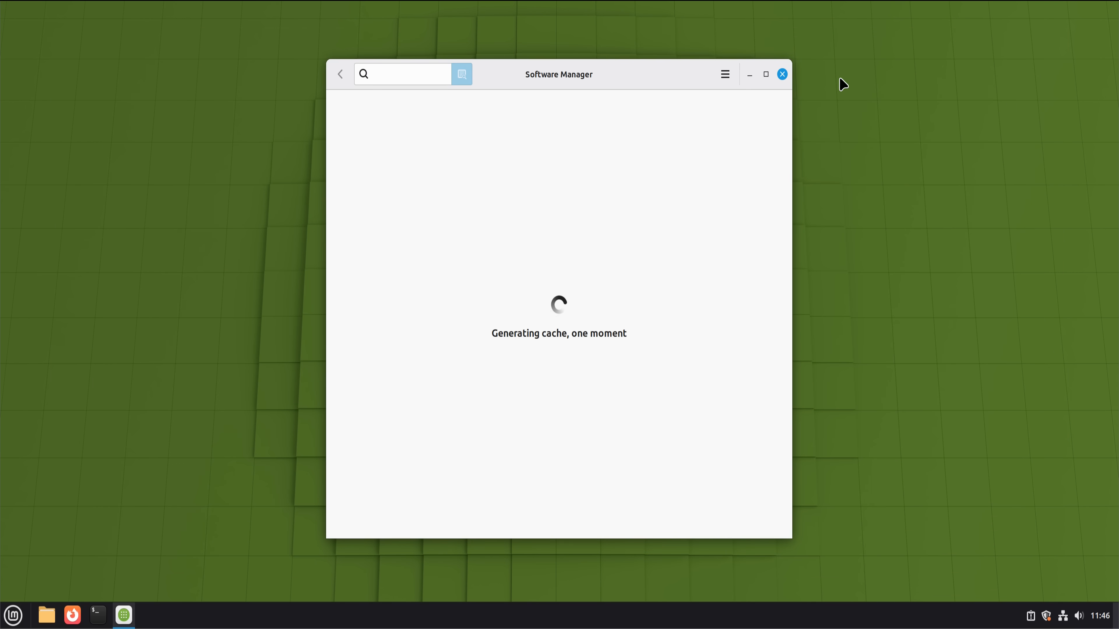
left_click(13, 615)
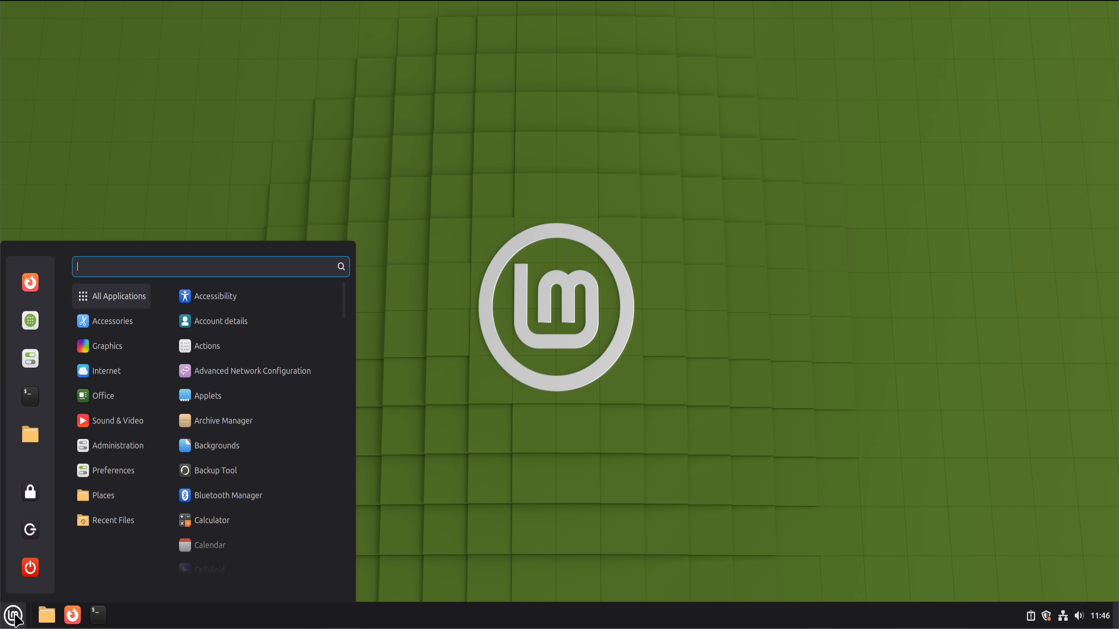
Step: Bring up the Mint menu and return to the All Applications list
left_click(119, 420)
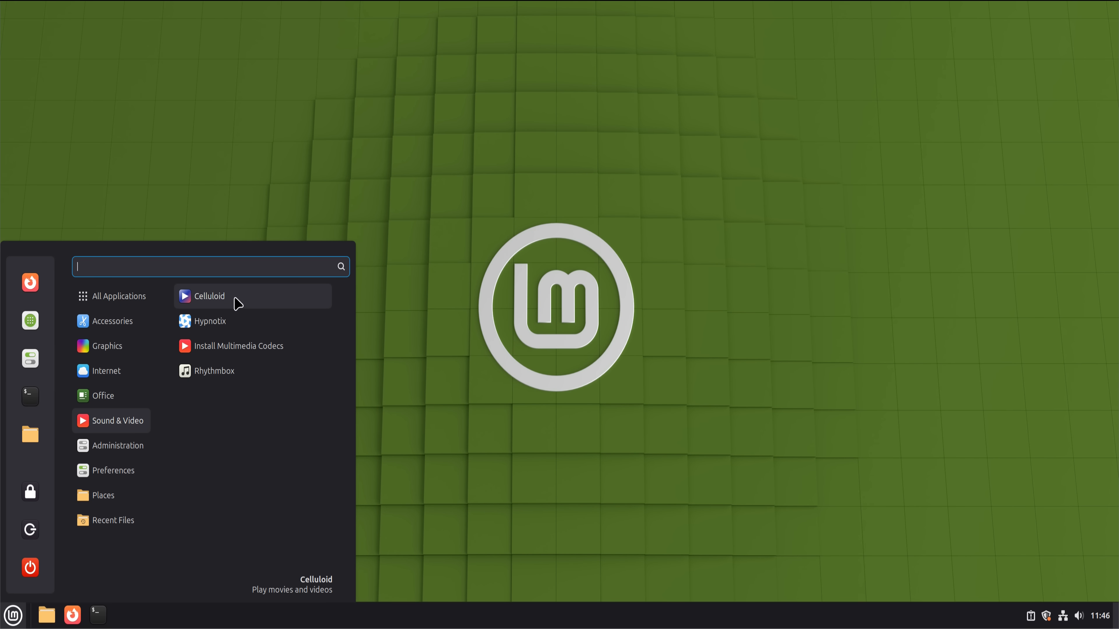
left_click(210, 296)
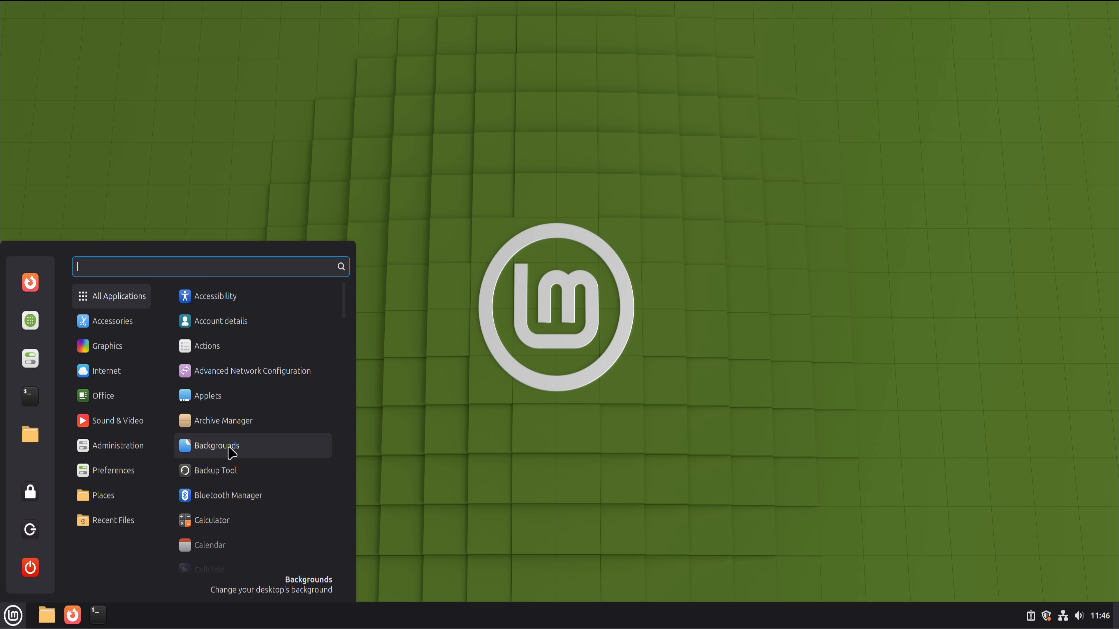
mouse_move(159, 461)
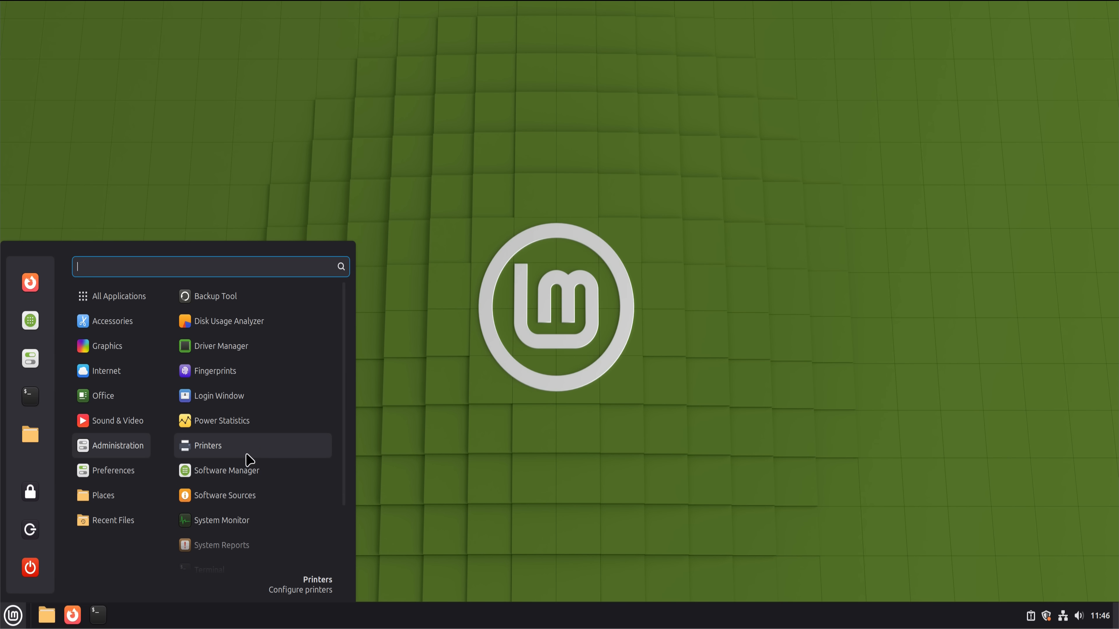
mouse_move(244, 350)
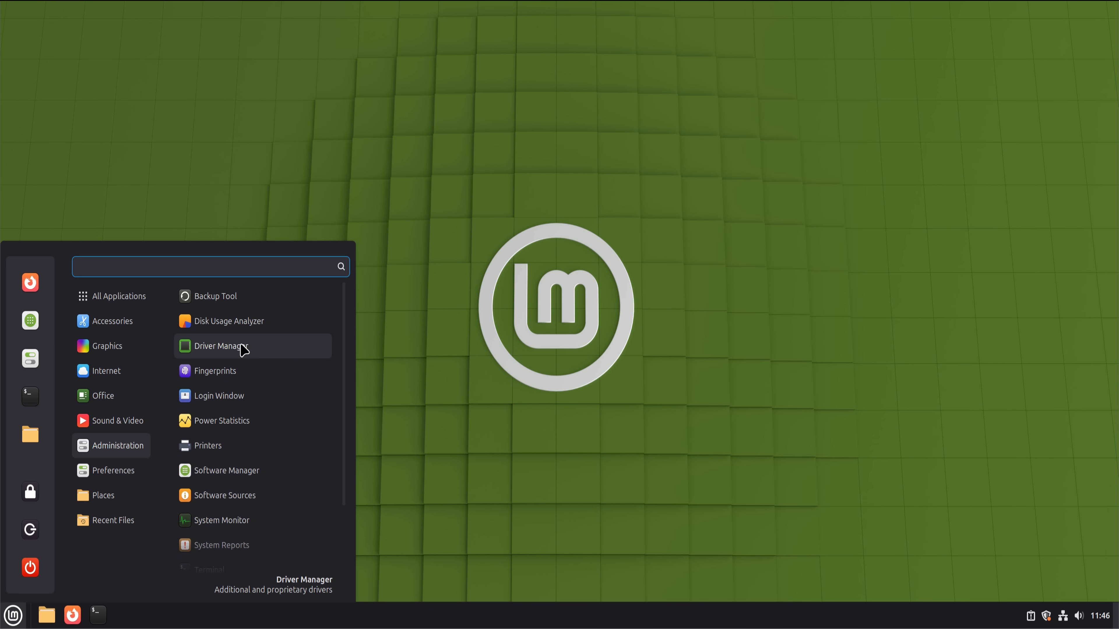
Step: Launch Driver Manager and close it before the driver scan finishes
left_click(218, 346)
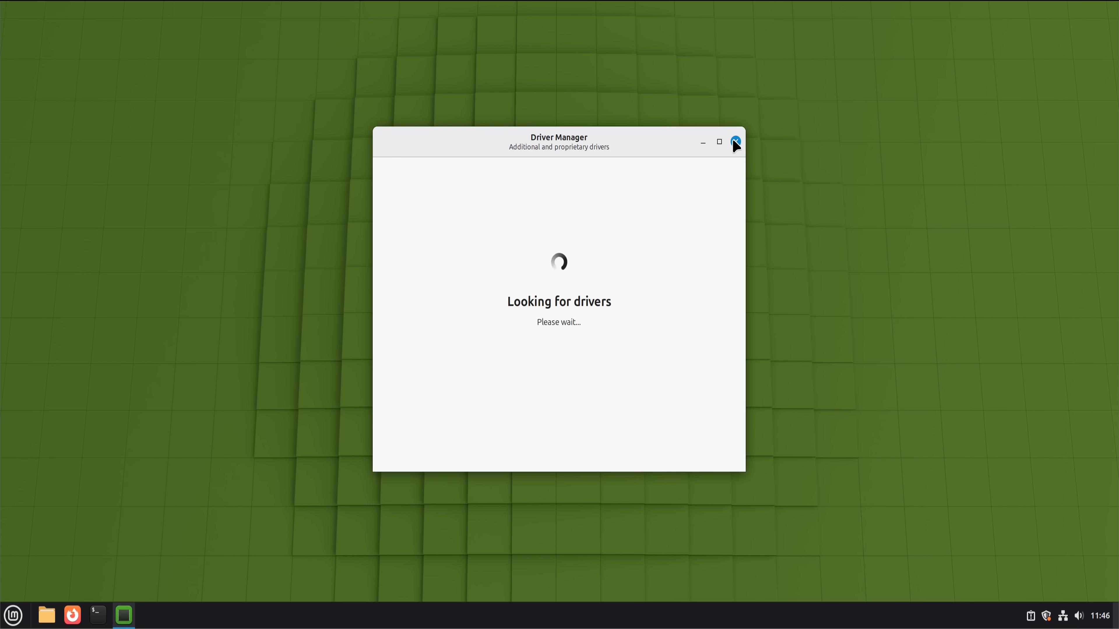
left_click(13, 615)
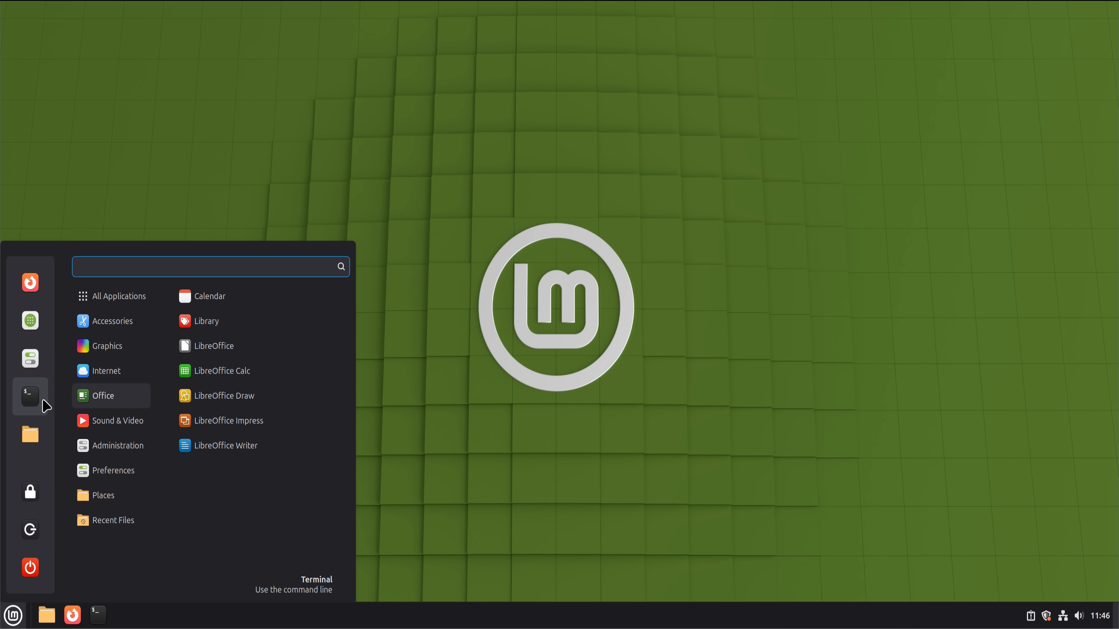
Step: Run htop and 'sudo apt install' for Steam in Terminal, then hide the window during download
left_click(30, 396)
type("h")
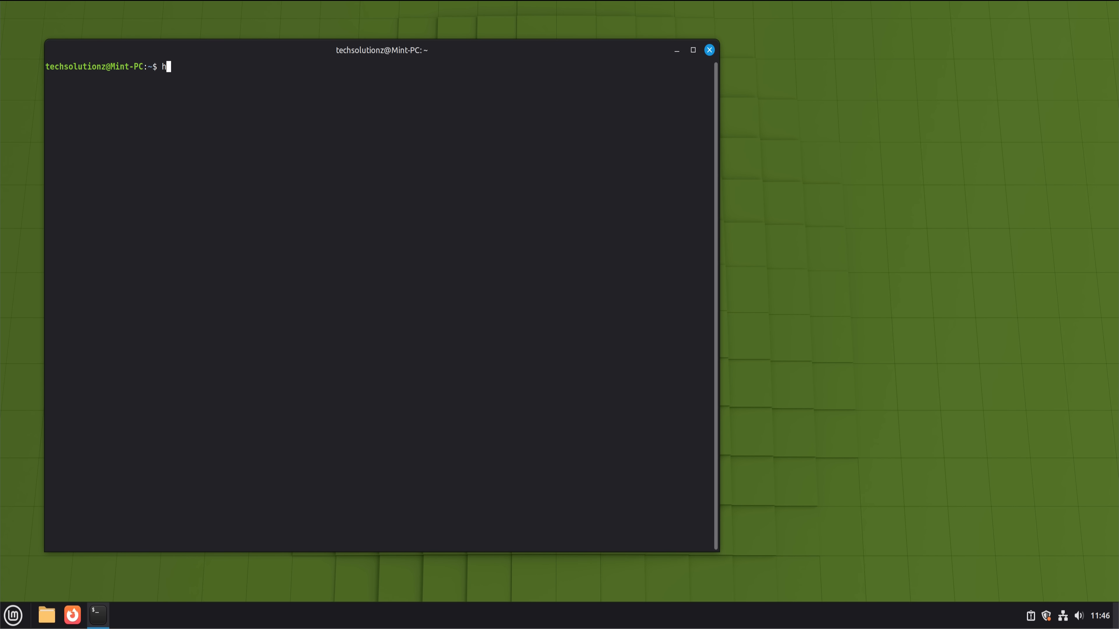
type("top")
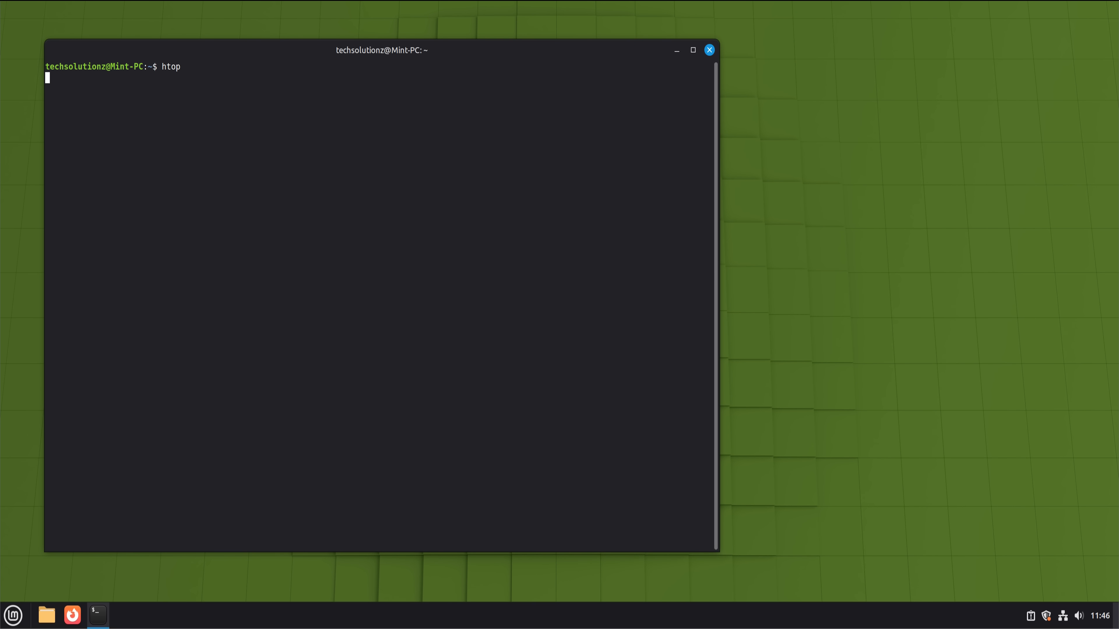
type("s")
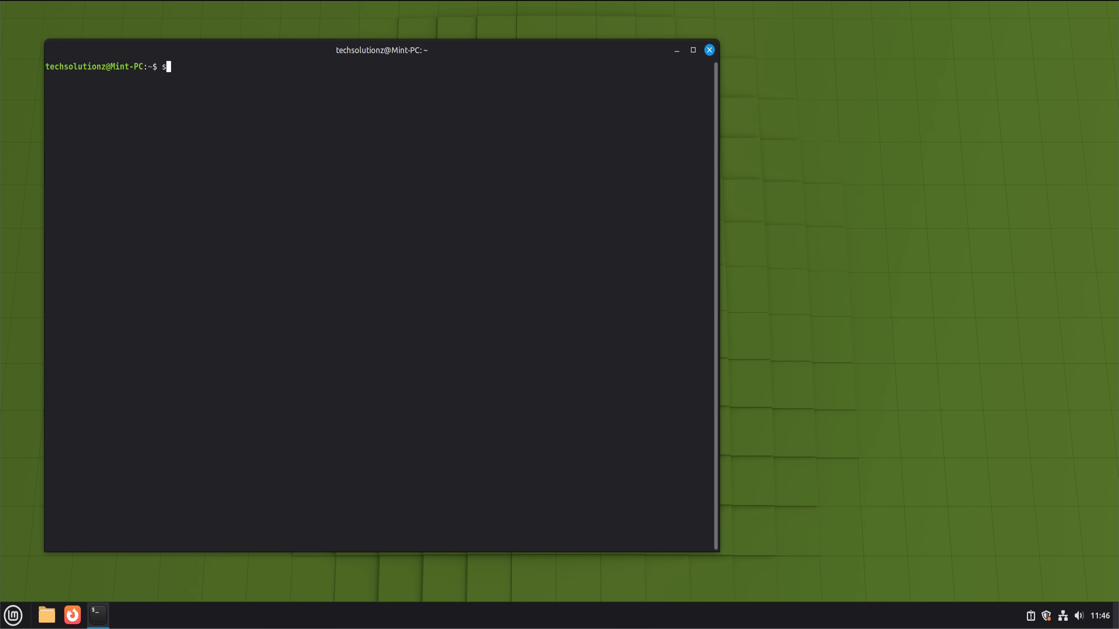
type("udo apt install")
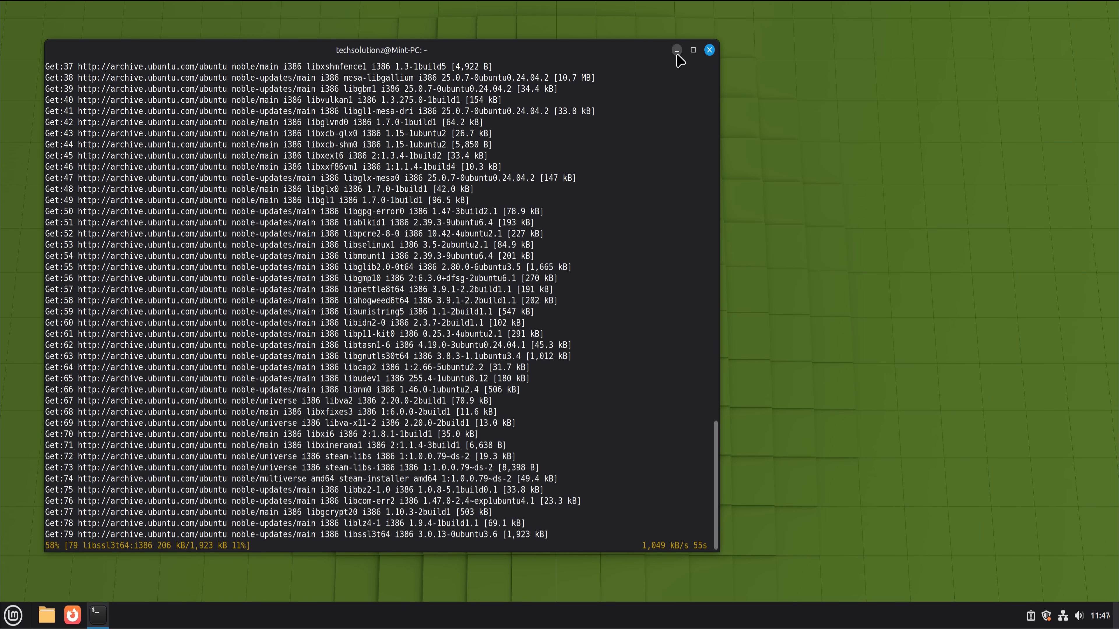
left_click(12, 614)
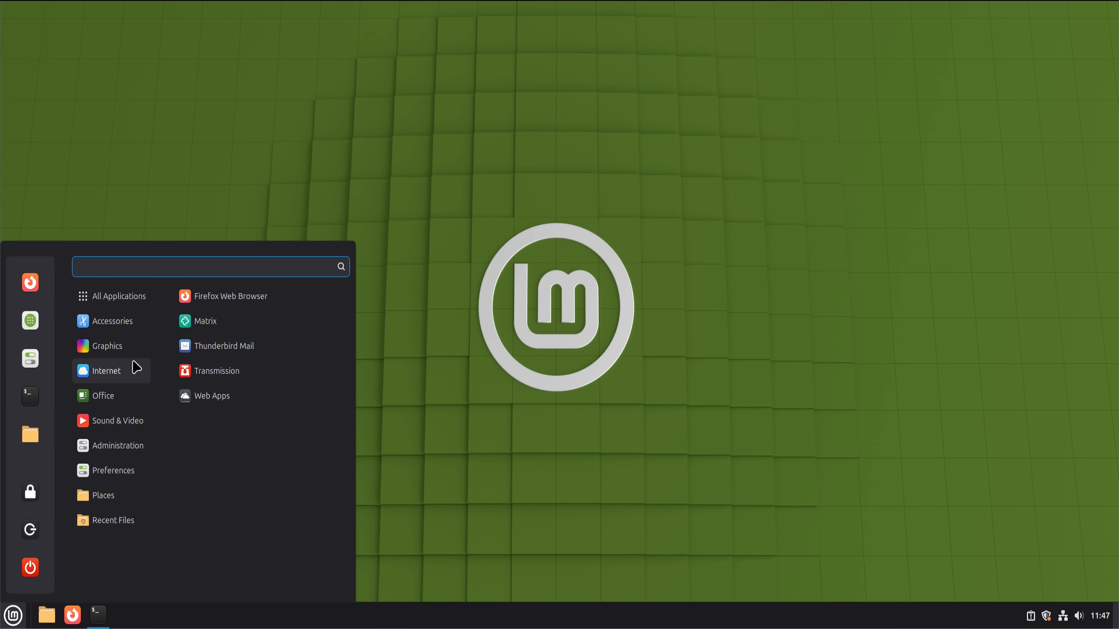
mouse_move(224, 361)
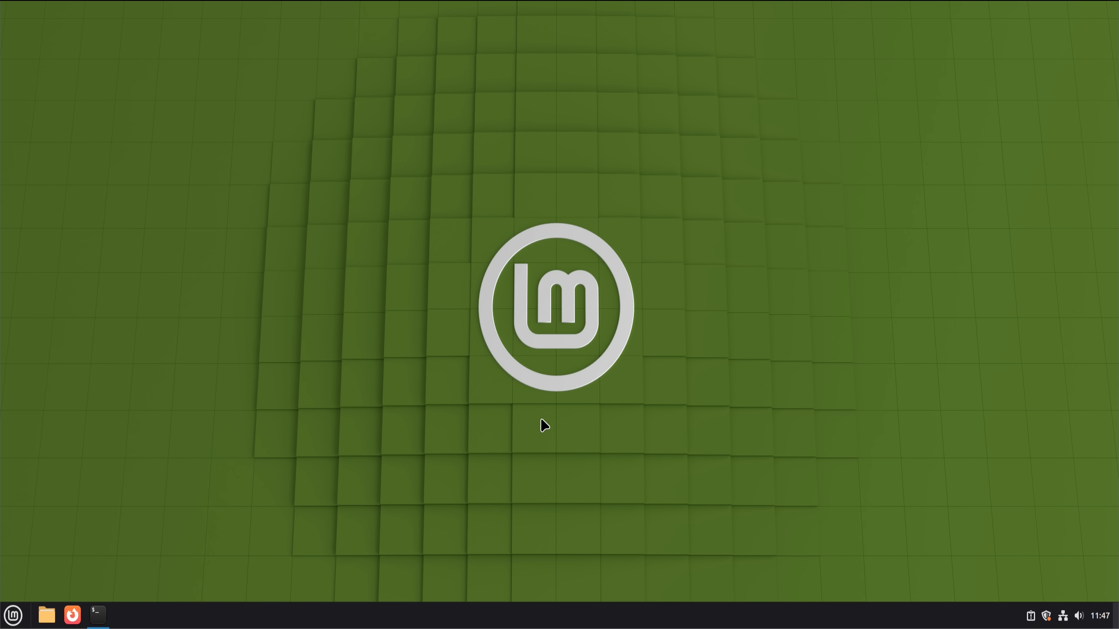
left_click(97, 614)
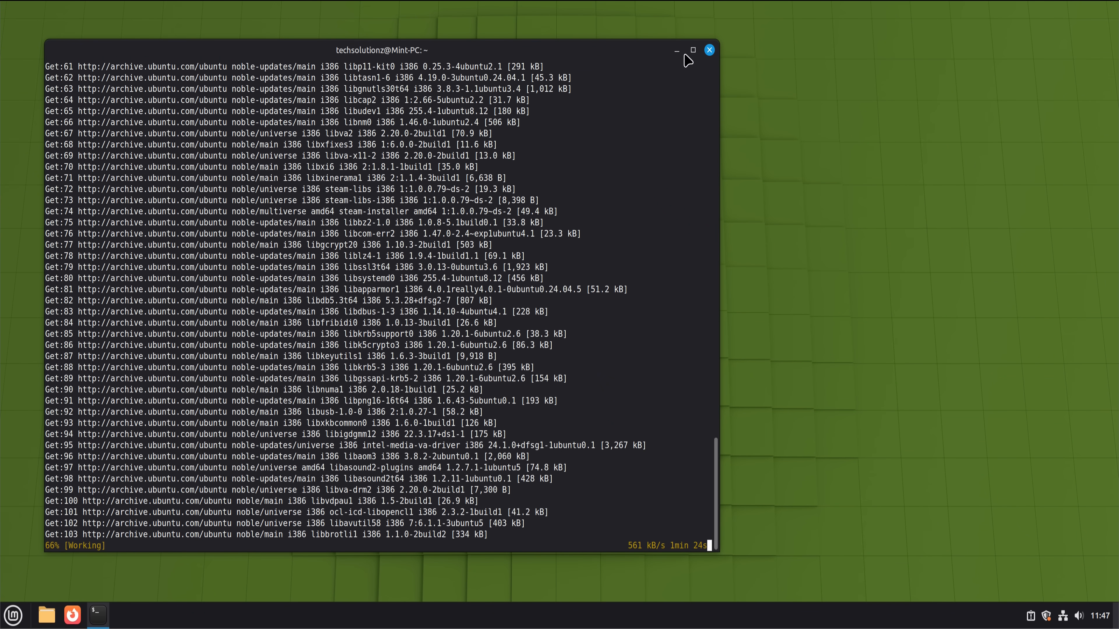
left_click(12, 615)
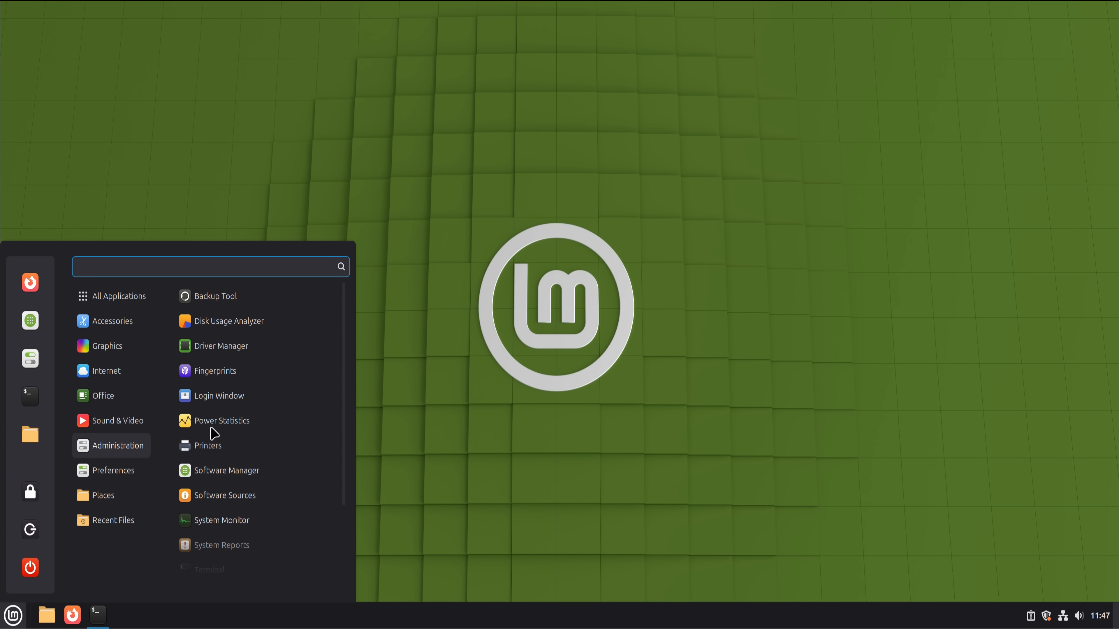
left_click(221, 420)
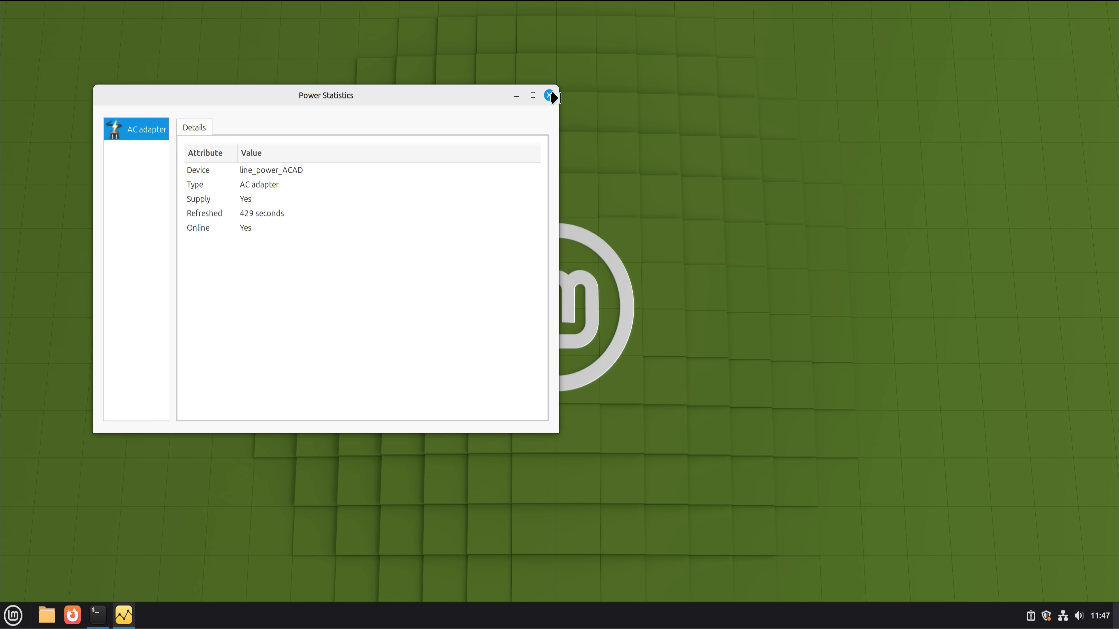
left_click(550, 95)
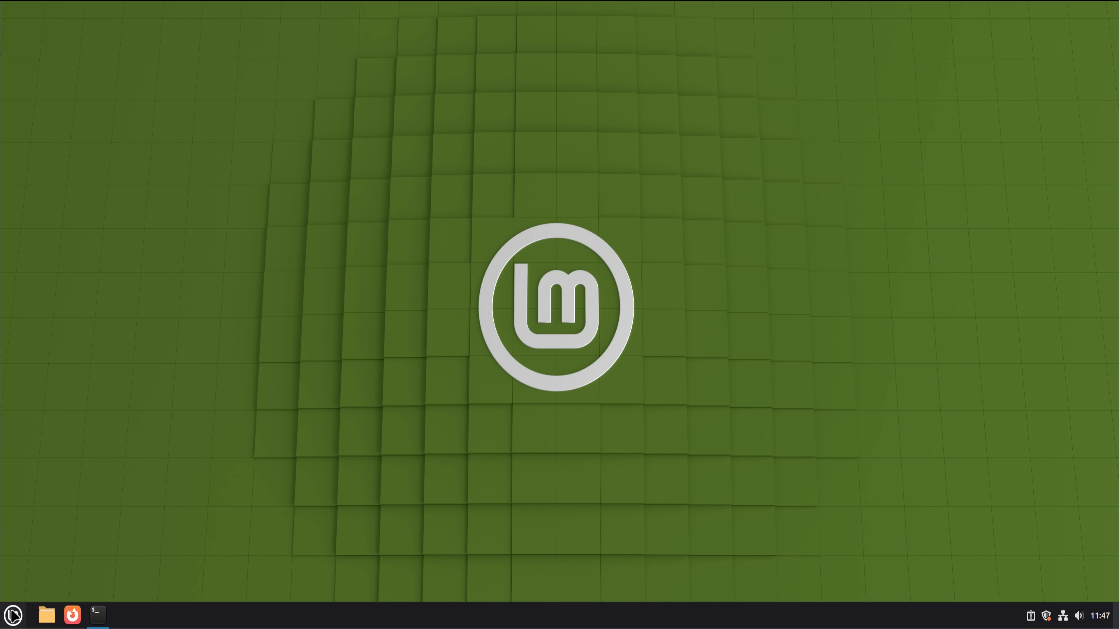
left_click(12, 614)
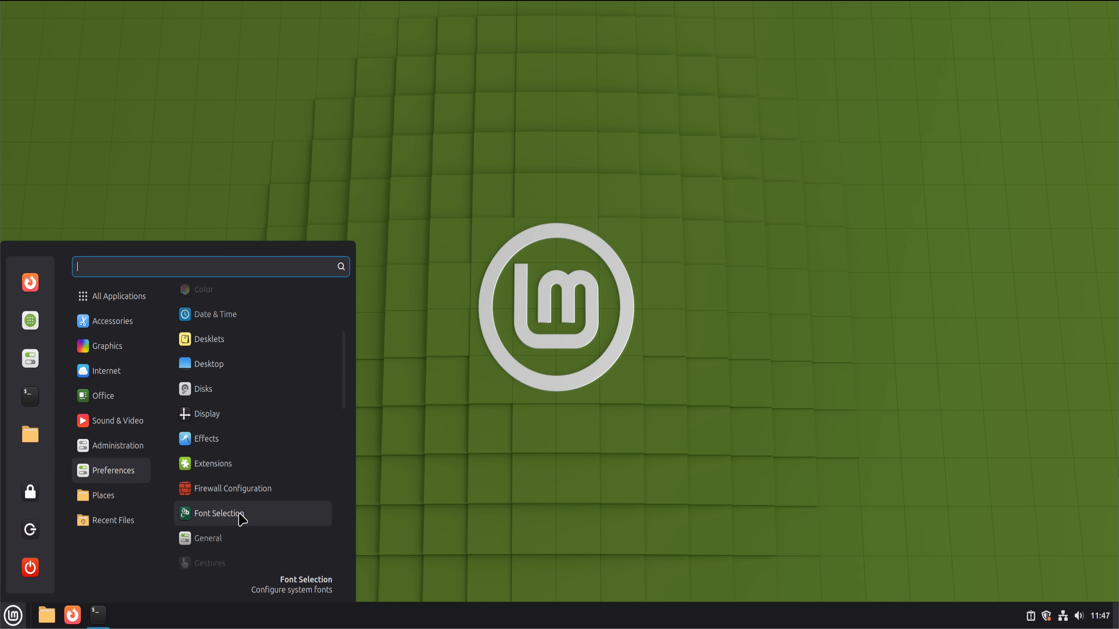
Step: Glance at the General Cinnamon settings, then authenticate to unlock the Login Window settings
left_click(208, 538)
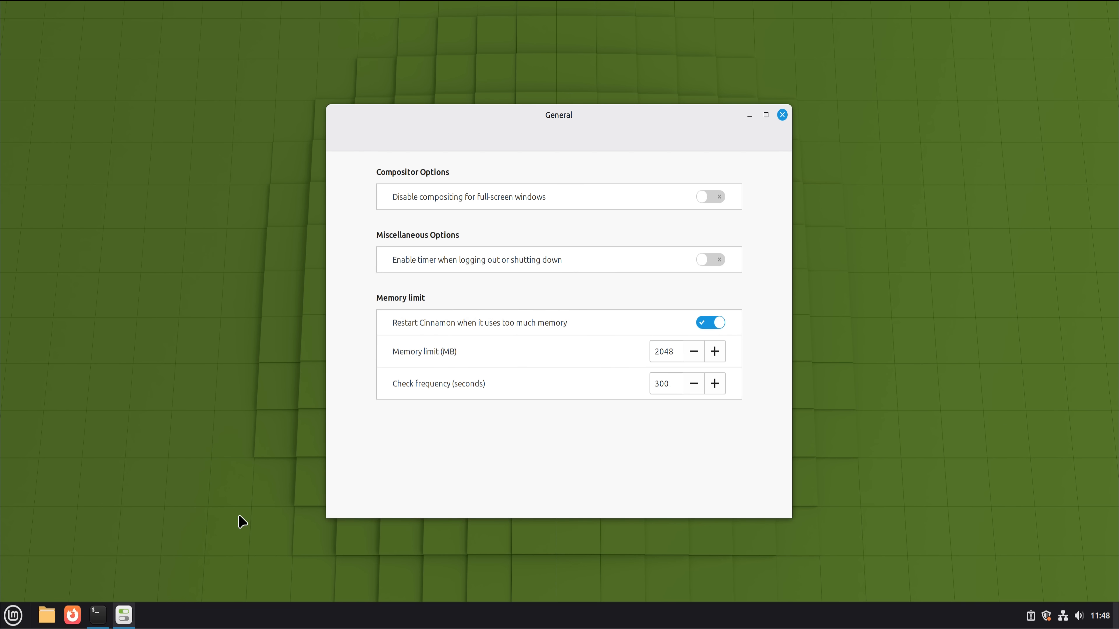
mouse_move(807, 130)
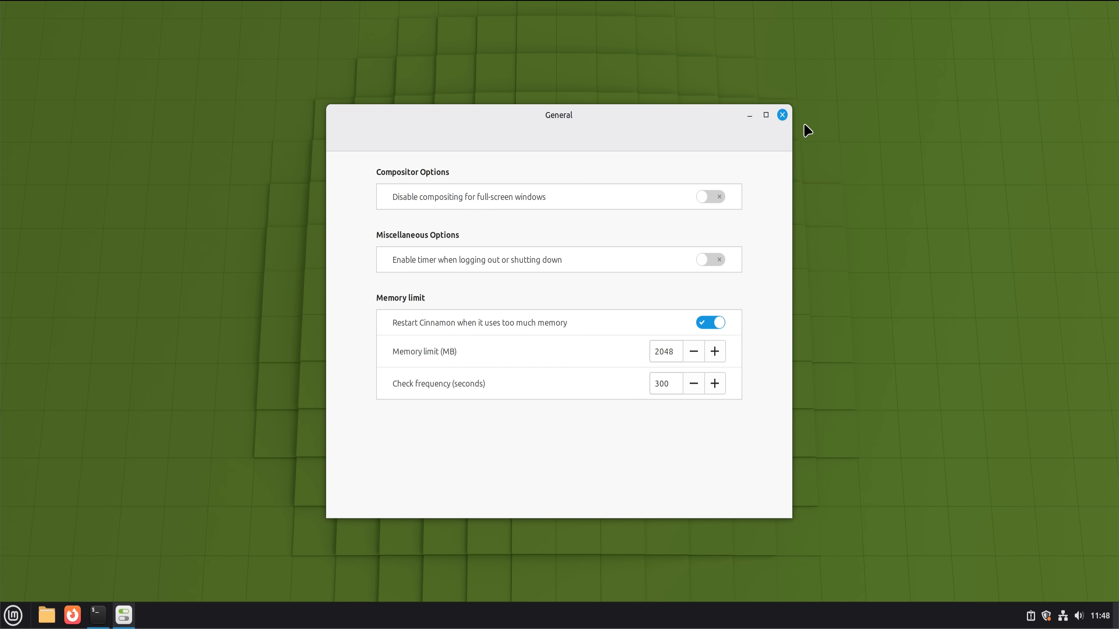
left_click(782, 115)
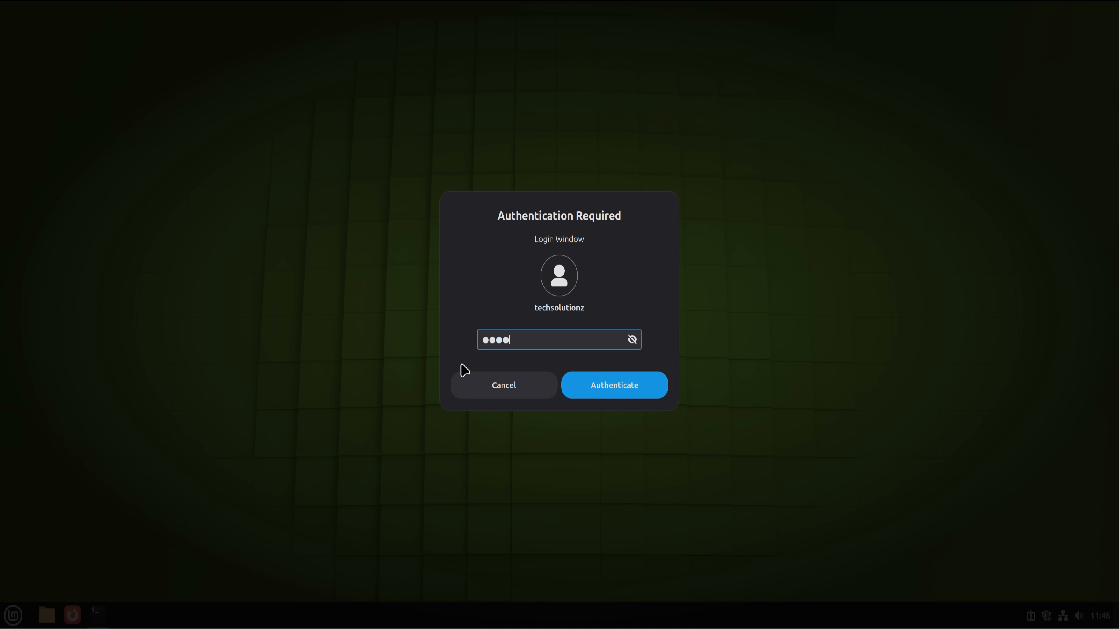
left_click(614, 384)
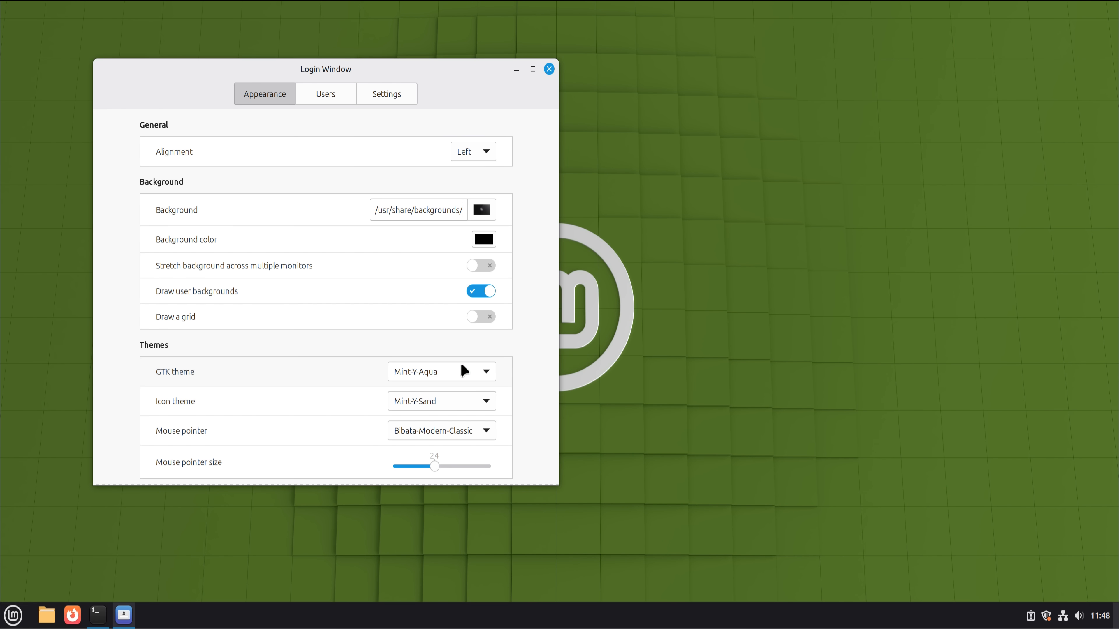
Step: Close Login Window, restore the terminal and run 'uname -a' in a new tab
left_click(548, 69)
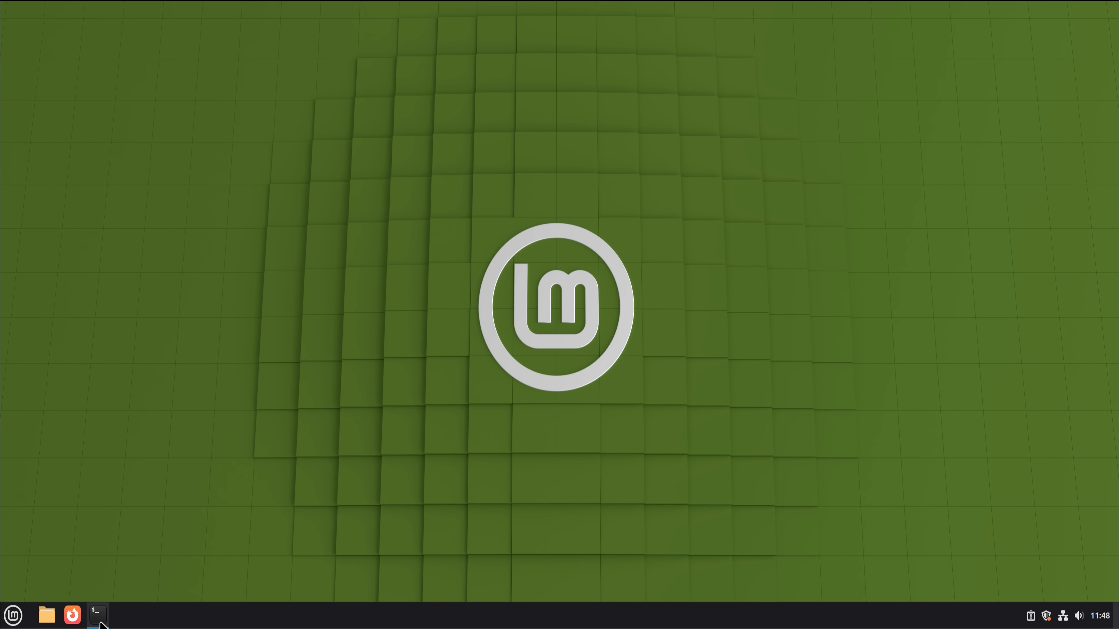
left_click(97, 614)
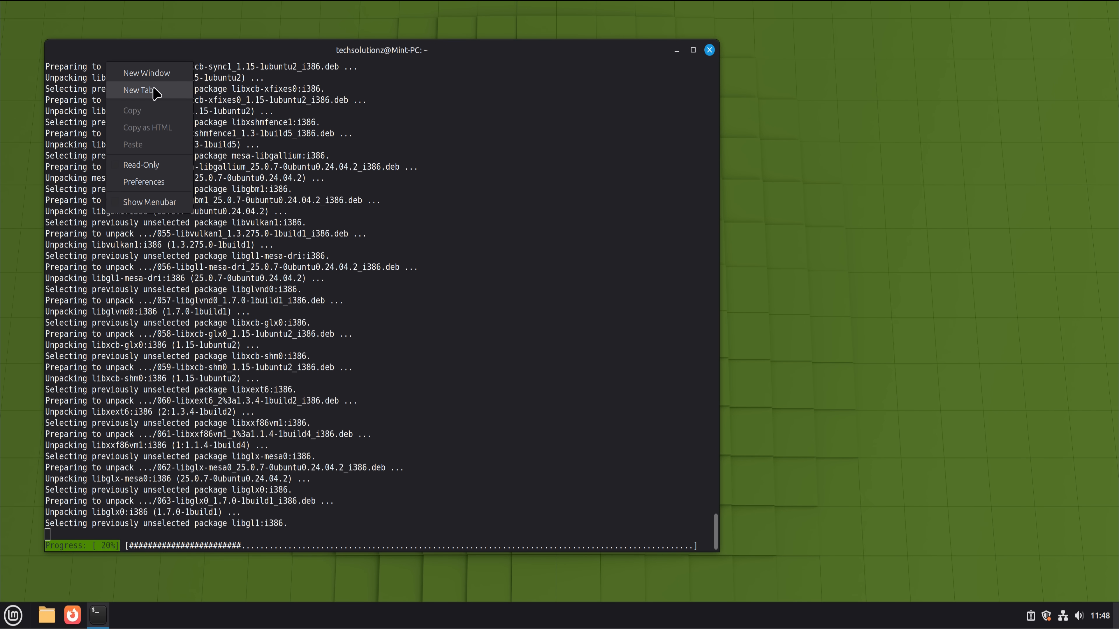
left_click(137, 90)
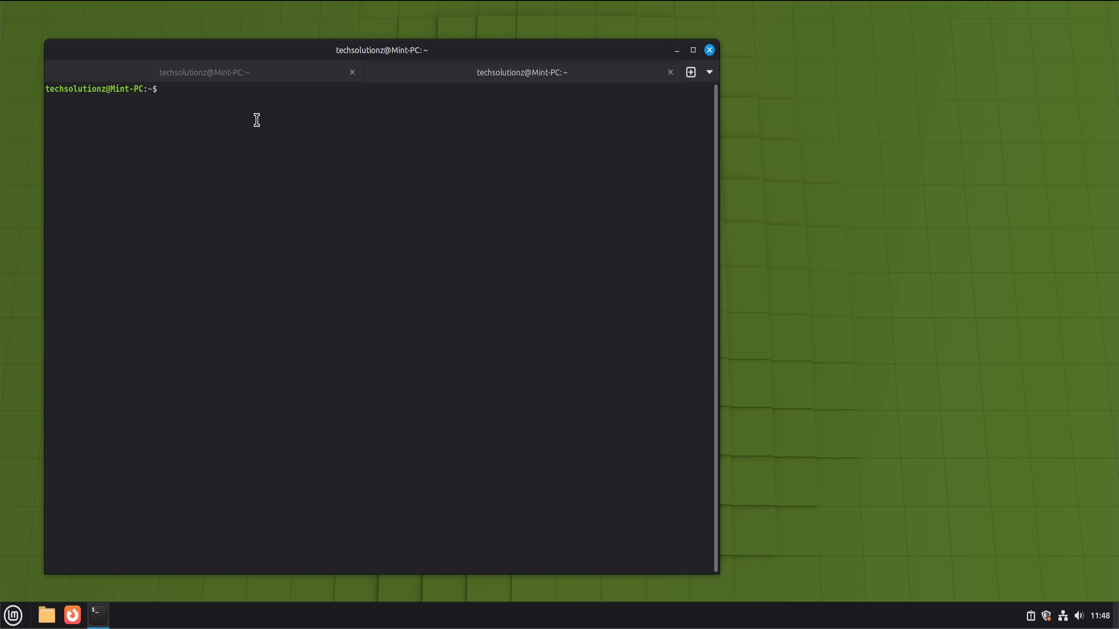
type("ui")
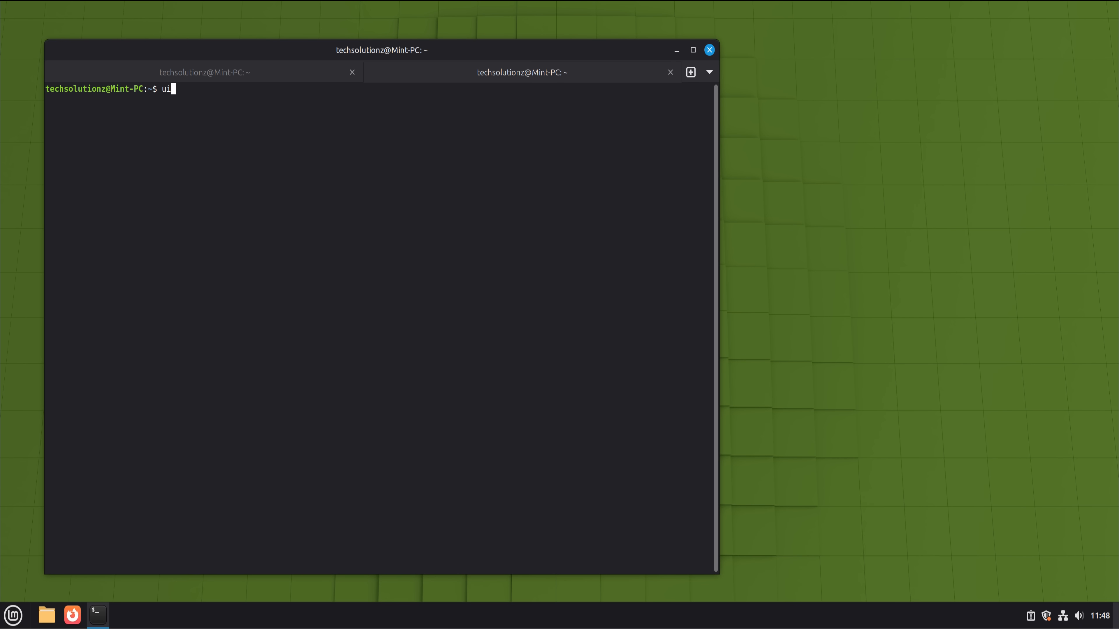
type("name -a")
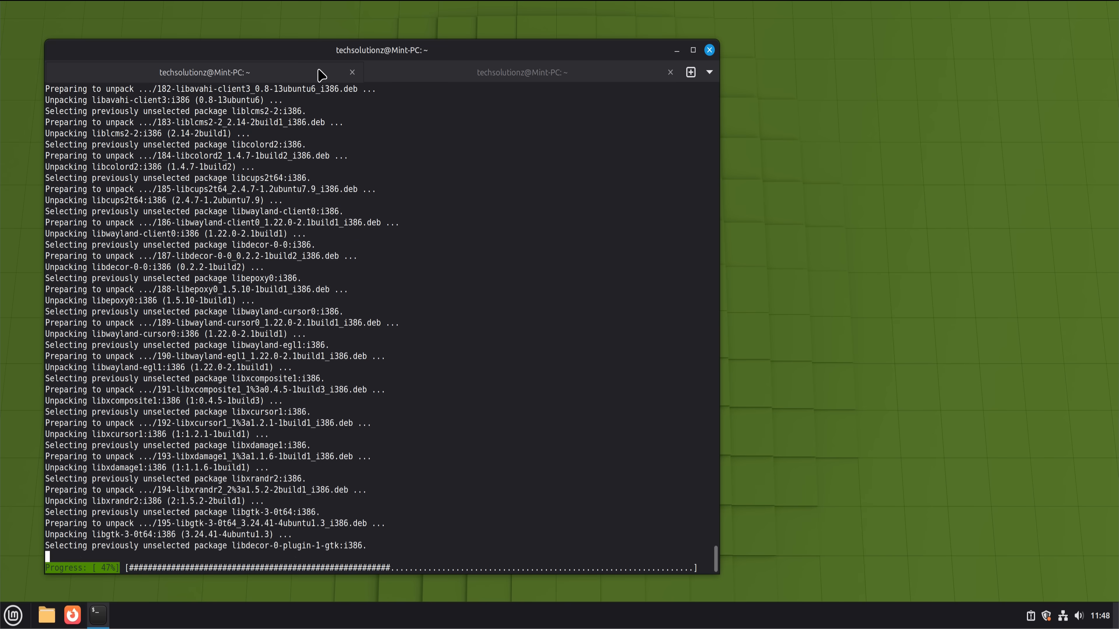
Step: Launch Firewall Configuration from the menu's Preferences category
left_click(13, 615)
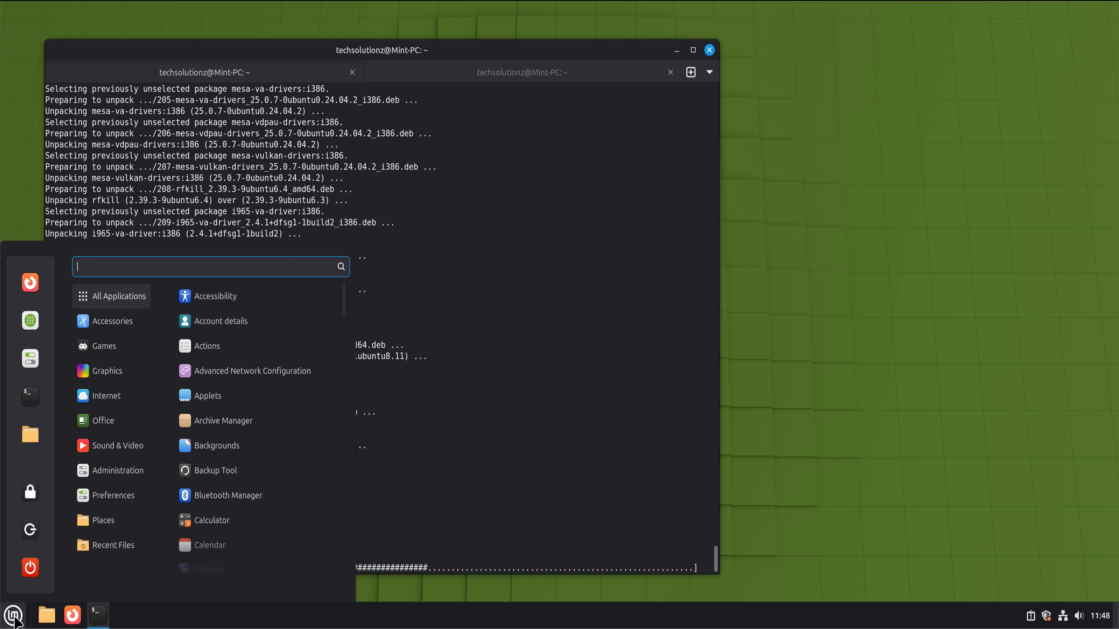
left_click(104, 519)
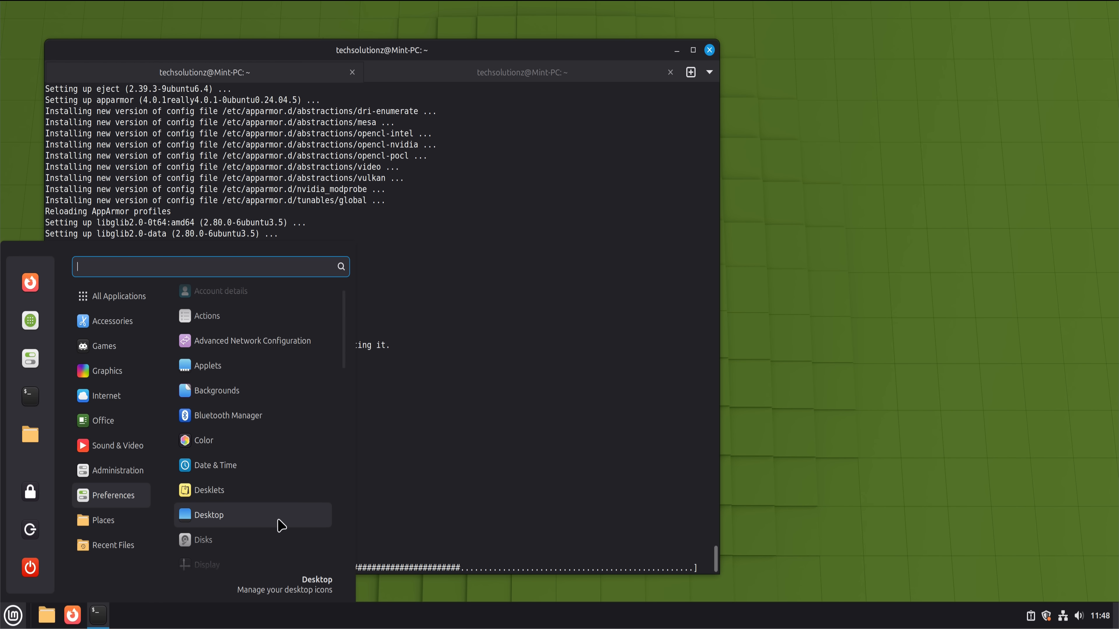
mouse_move(222, 565)
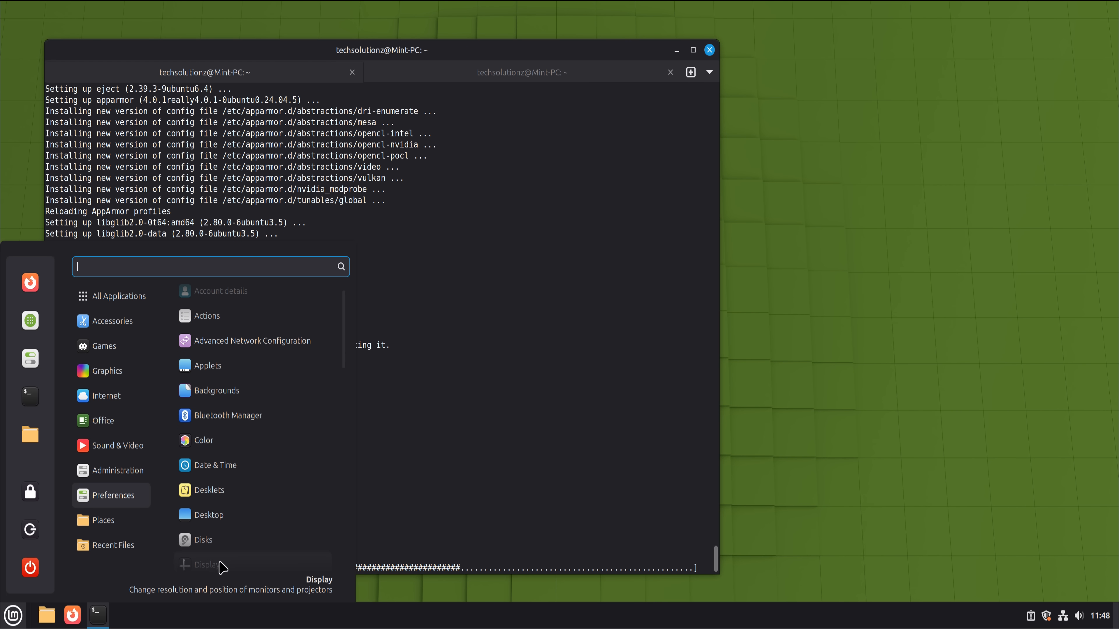
scroll("down", 3)
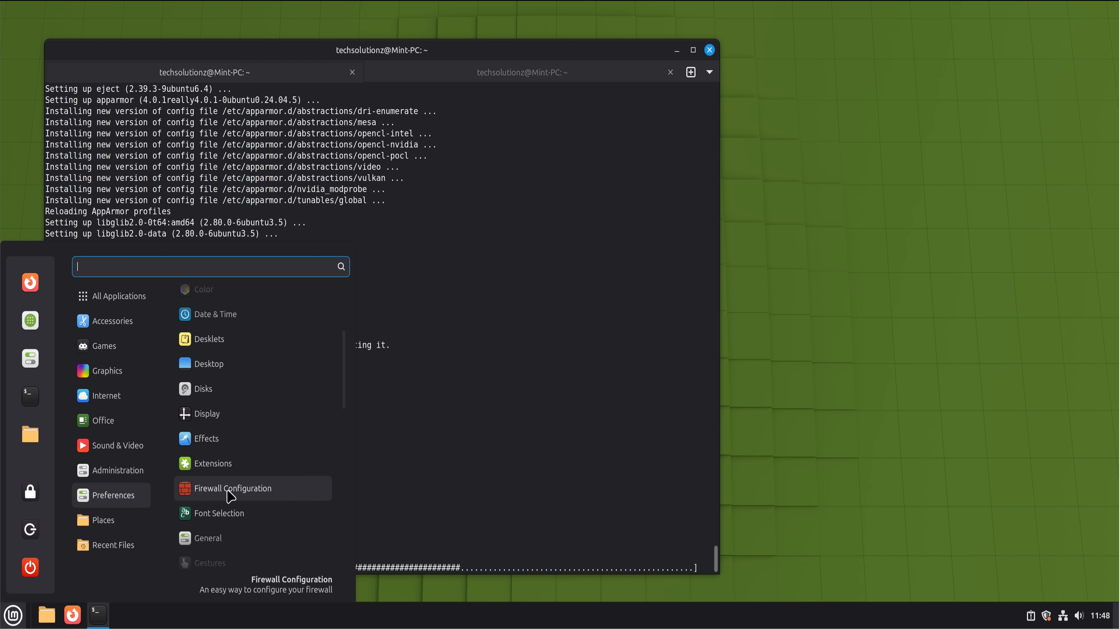
left_click(232, 489)
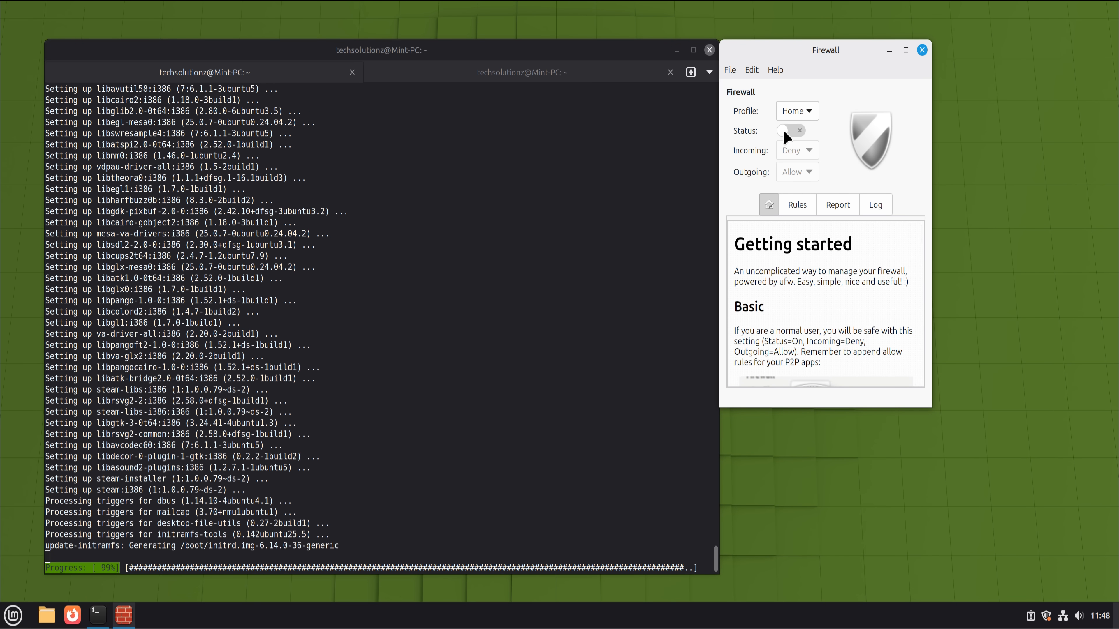
Step: Toggle the firewall Status on (off and on again) and close the firewall window
left_click(791, 130)
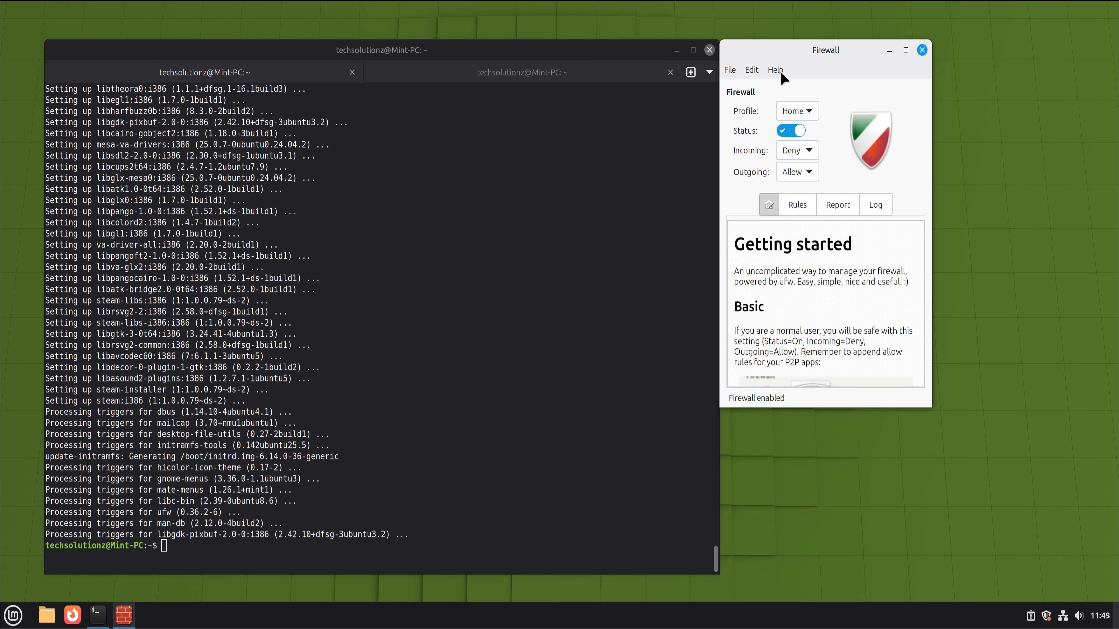
left_click(790, 131)
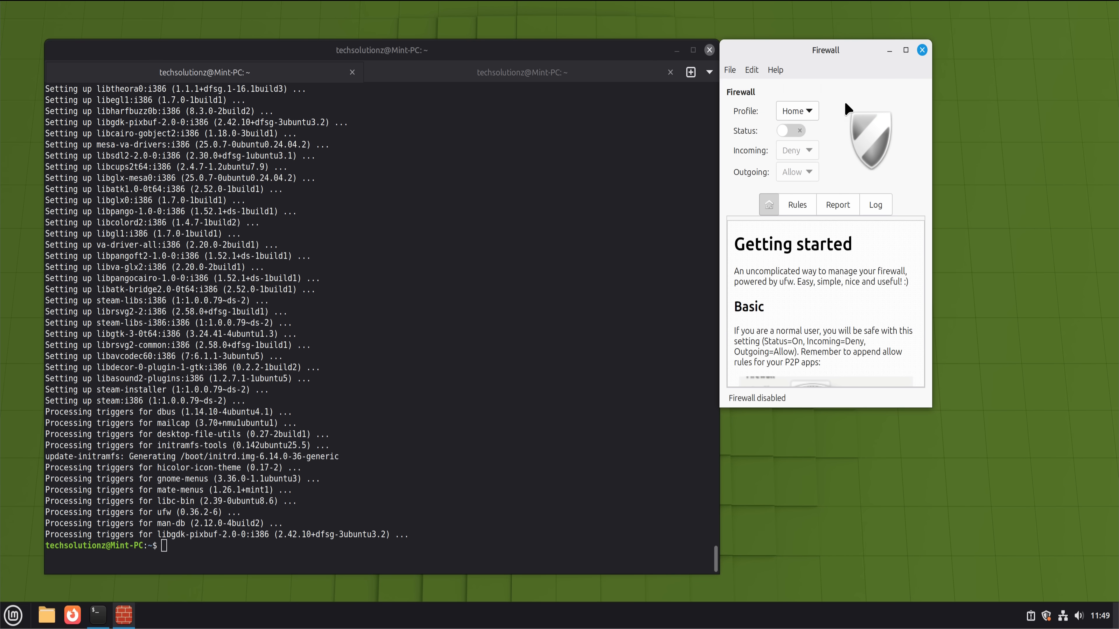
left_click(791, 131)
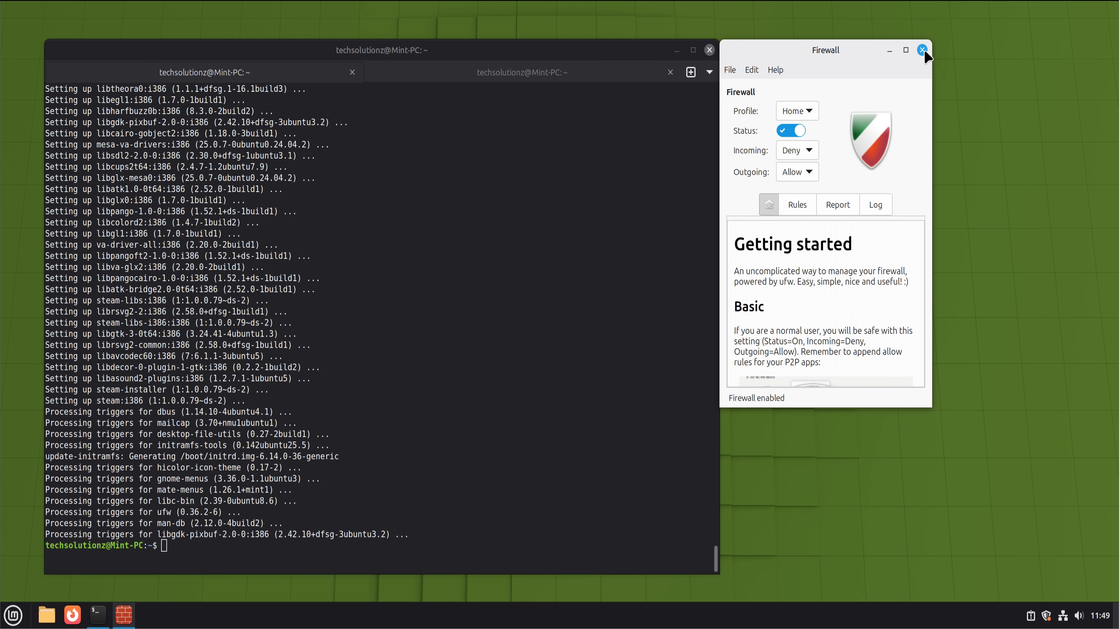
left_click(921, 50)
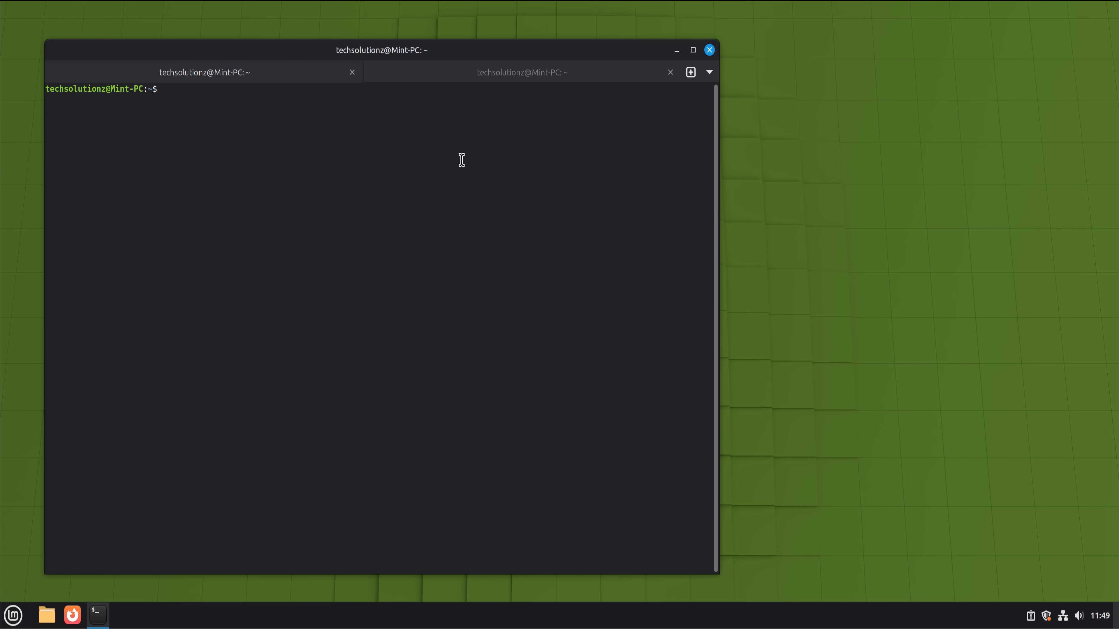
Step: Show the screenfetch summary and uname kernel 6.14.0-36-generic, then close the terminal
type("screenfetch")
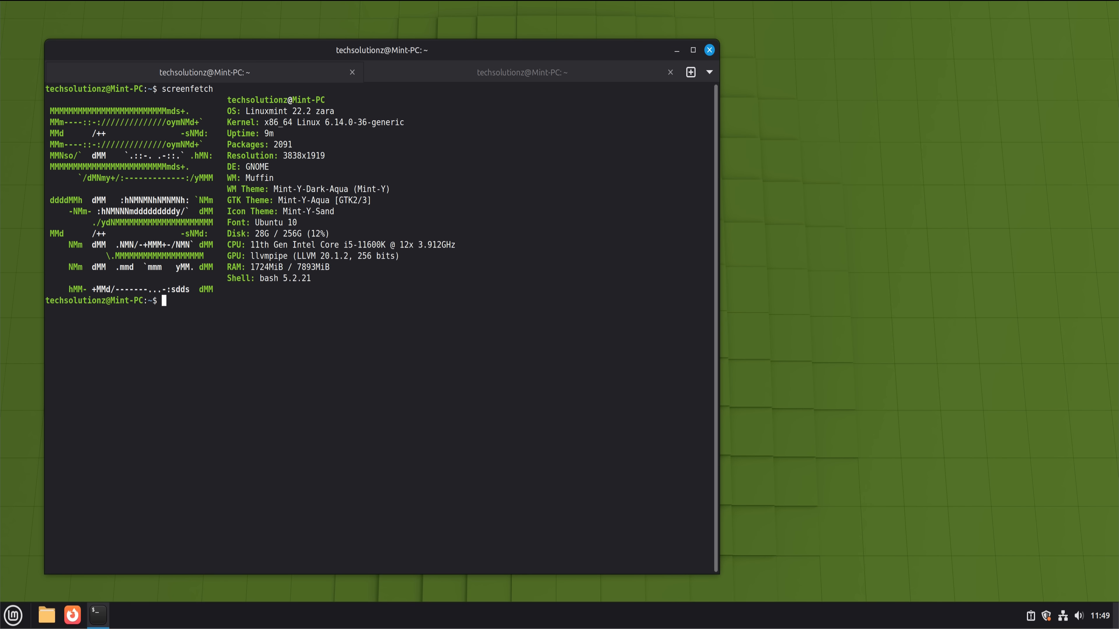
mouse_move(371, 120)
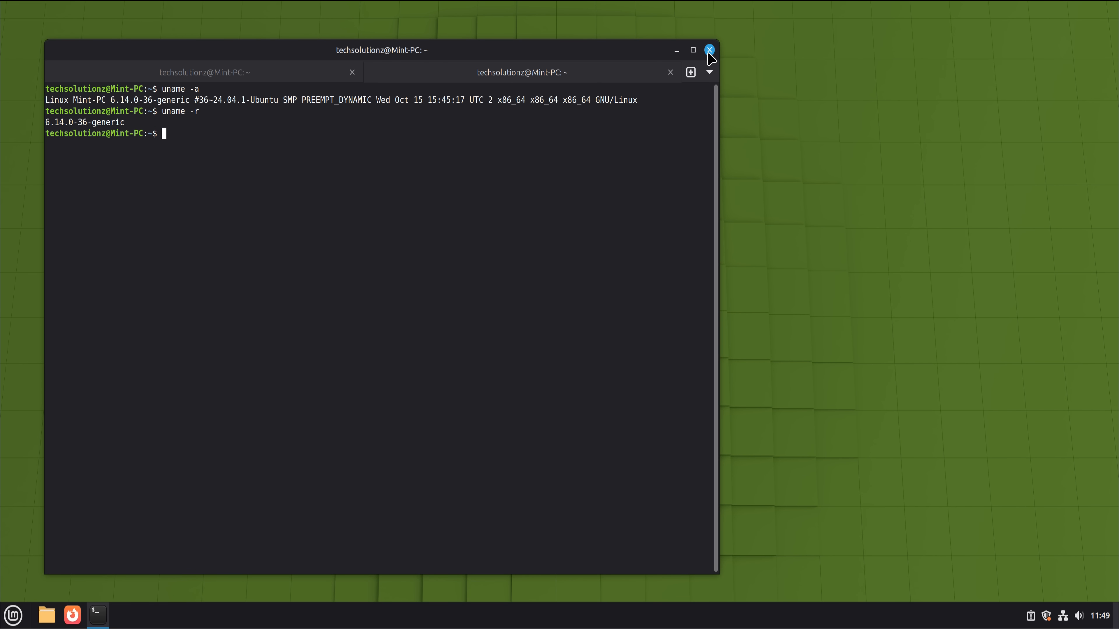
left_click(709, 50)
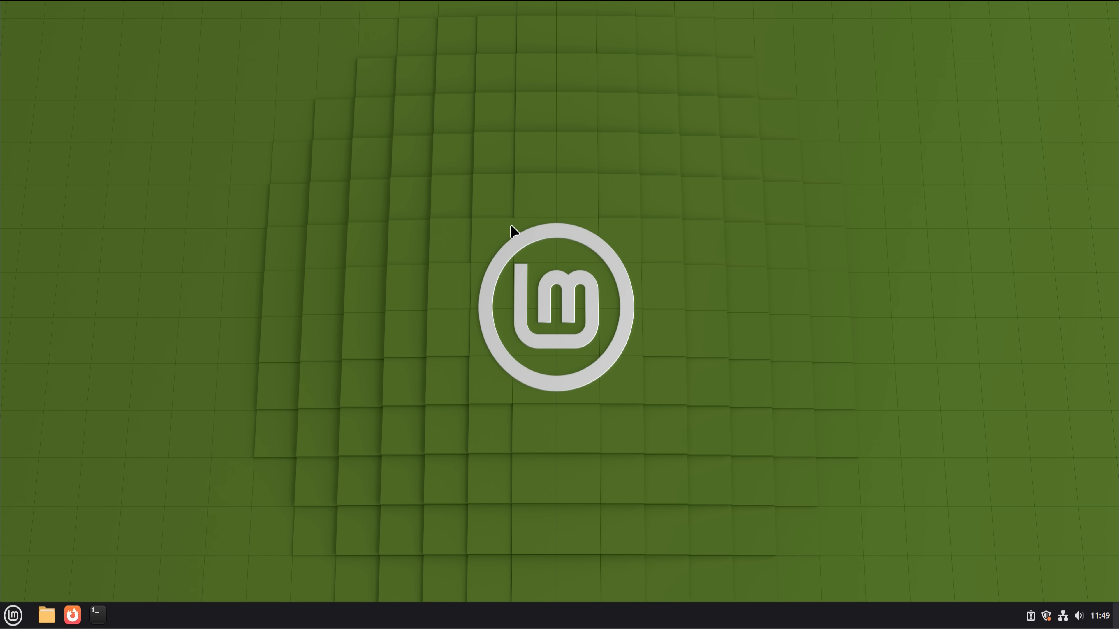
left_click(13, 615)
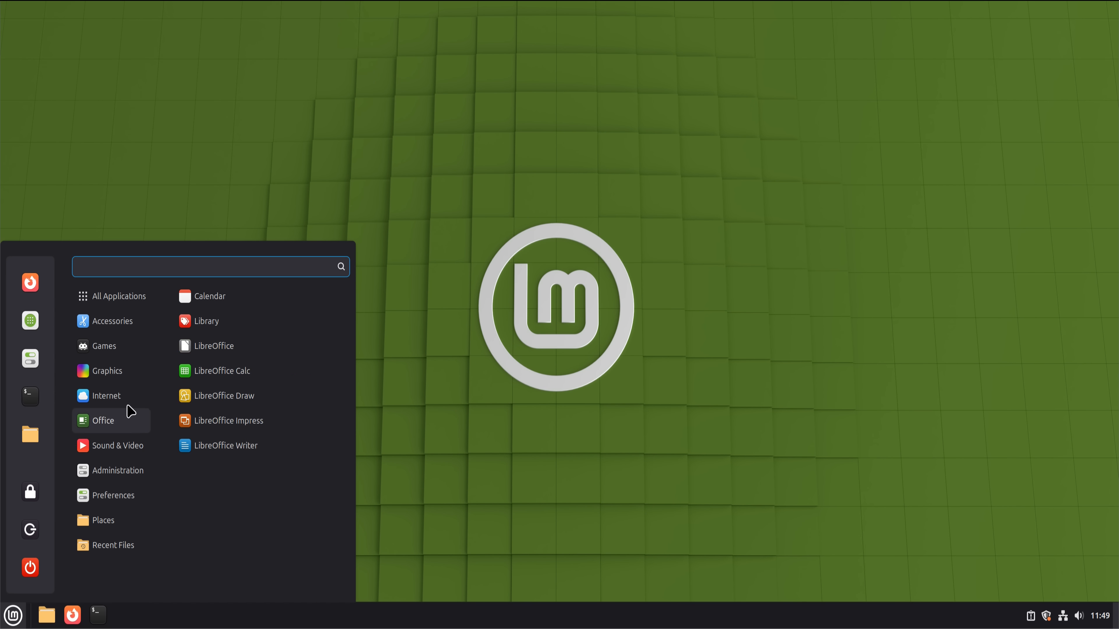
type("s")
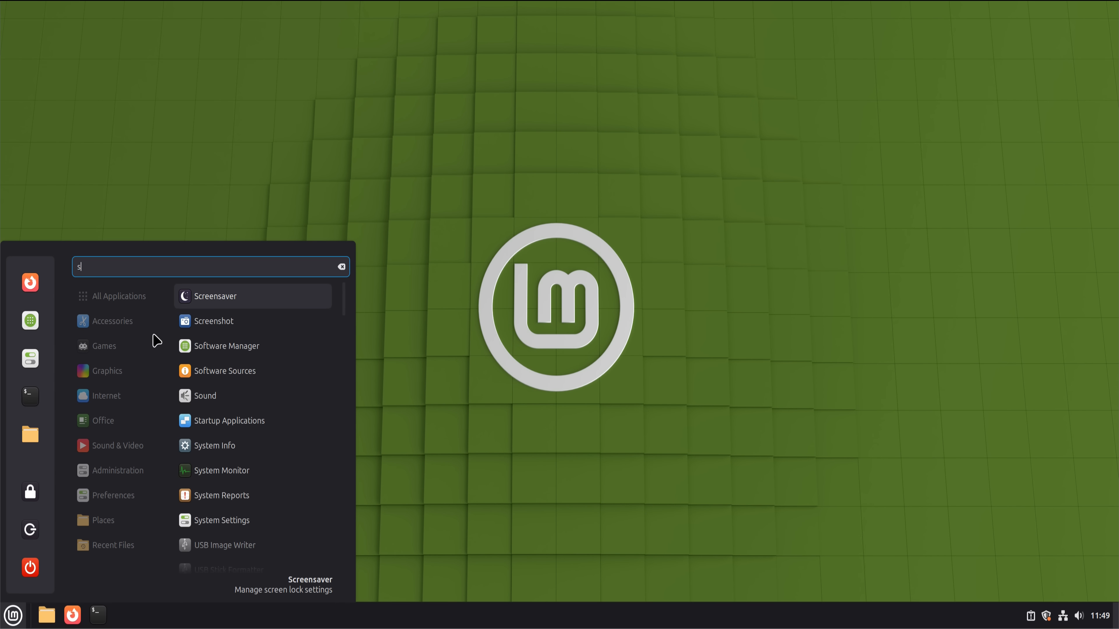
left_click(226, 346)
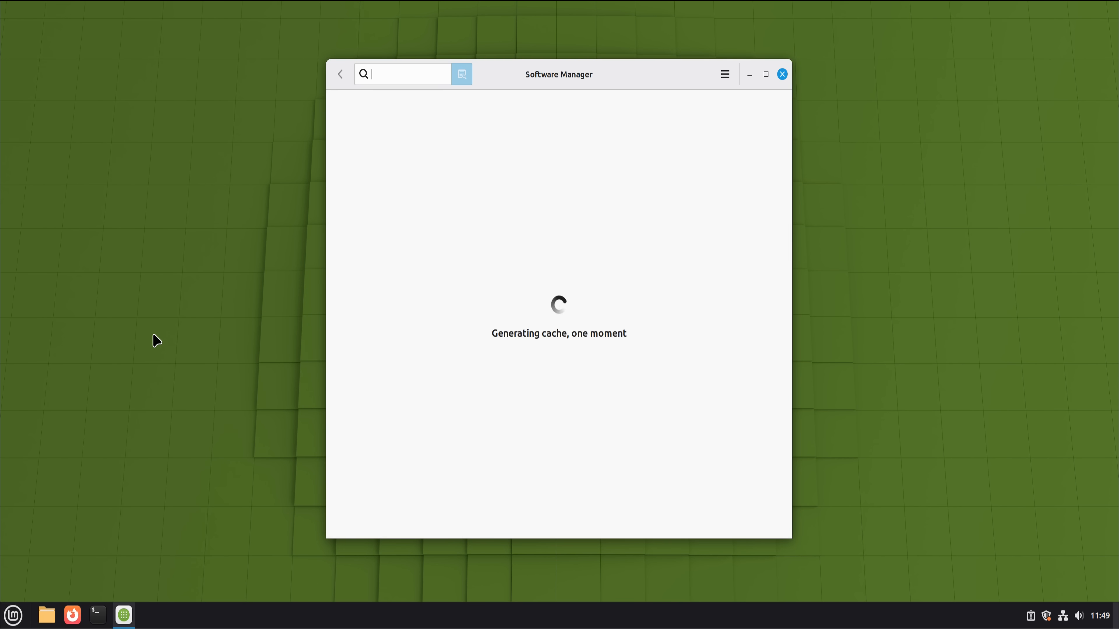
type("d")
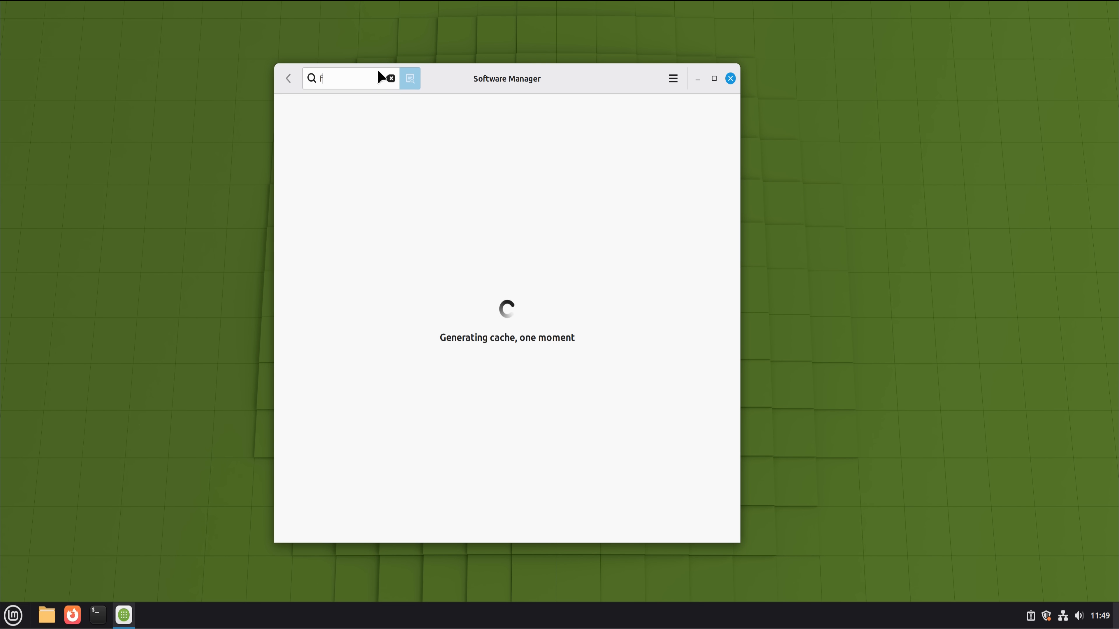
left_click(390, 78)
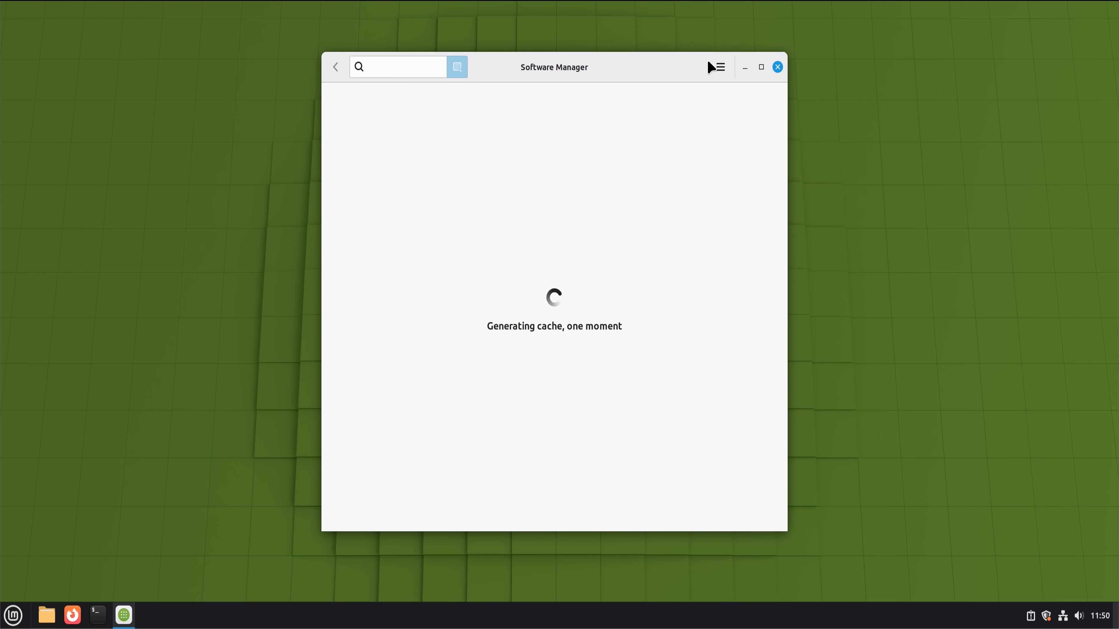
left_click(719, 66)
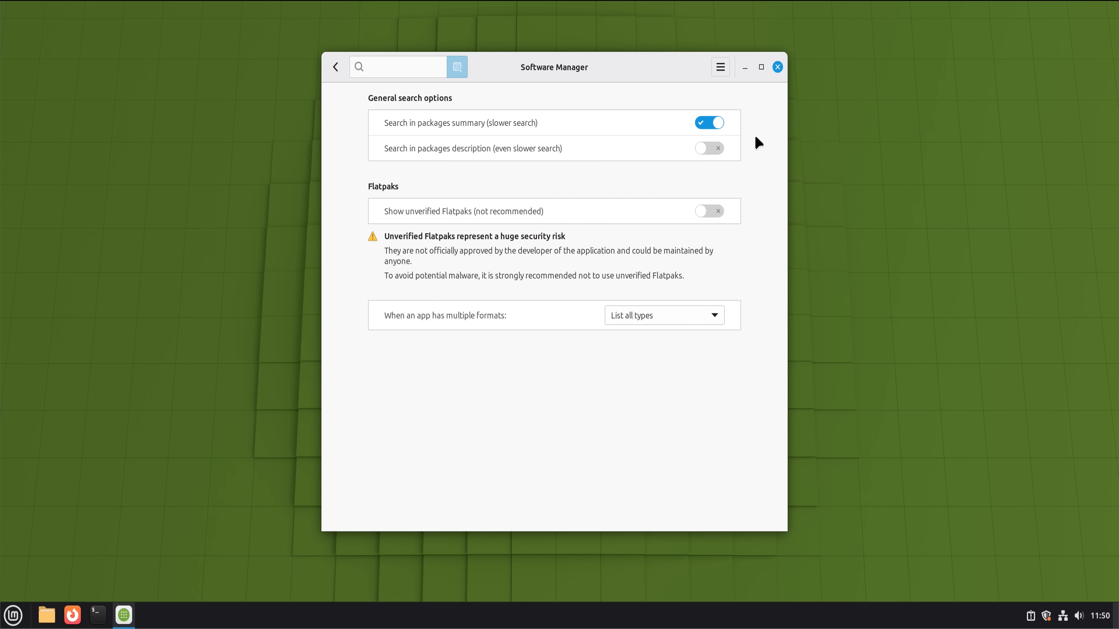
mouse_move(777, 66)
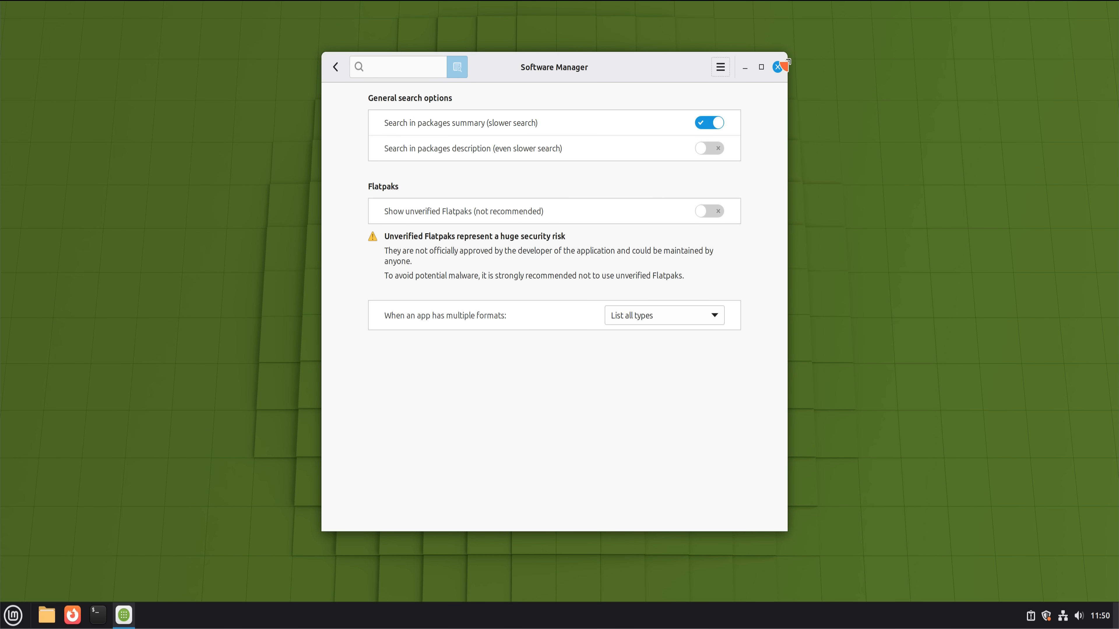
left_click(779, 66)
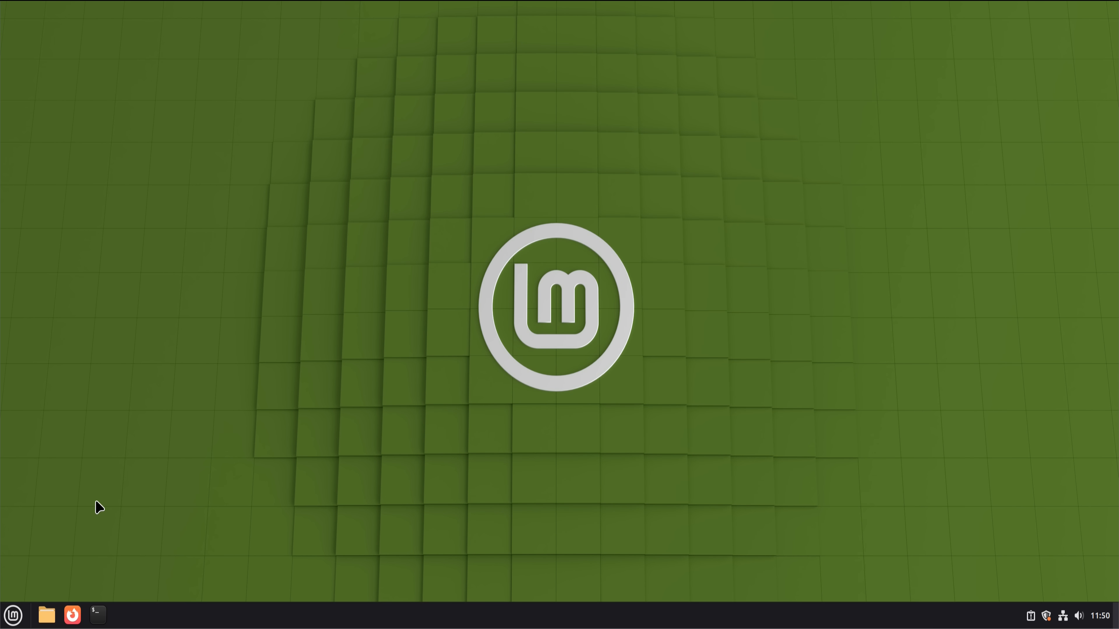
Step: Briefly show the applications menu, then launch and close a terminal from the Desktop folder
left_click(13, 614)
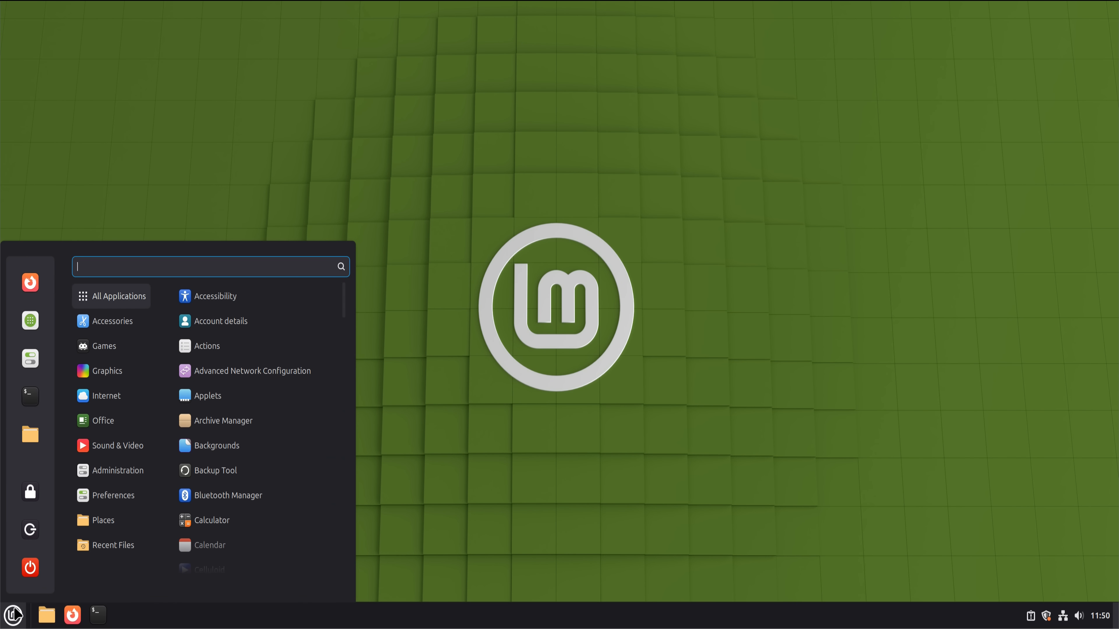
left_click(119, 470)
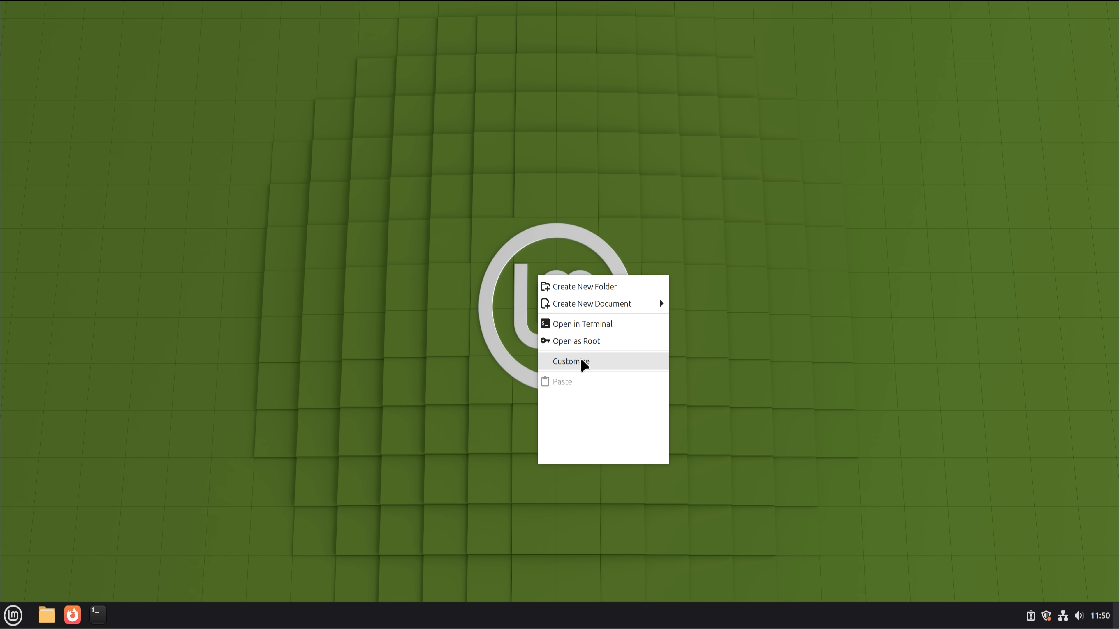
left_click(581, 324)
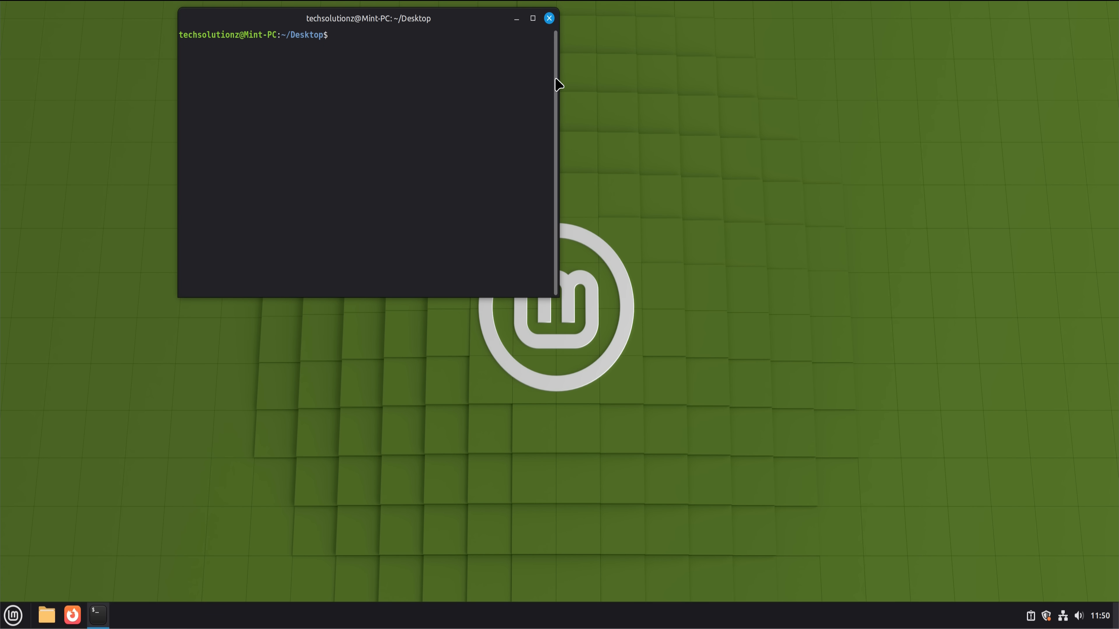
left_click(549, 18)
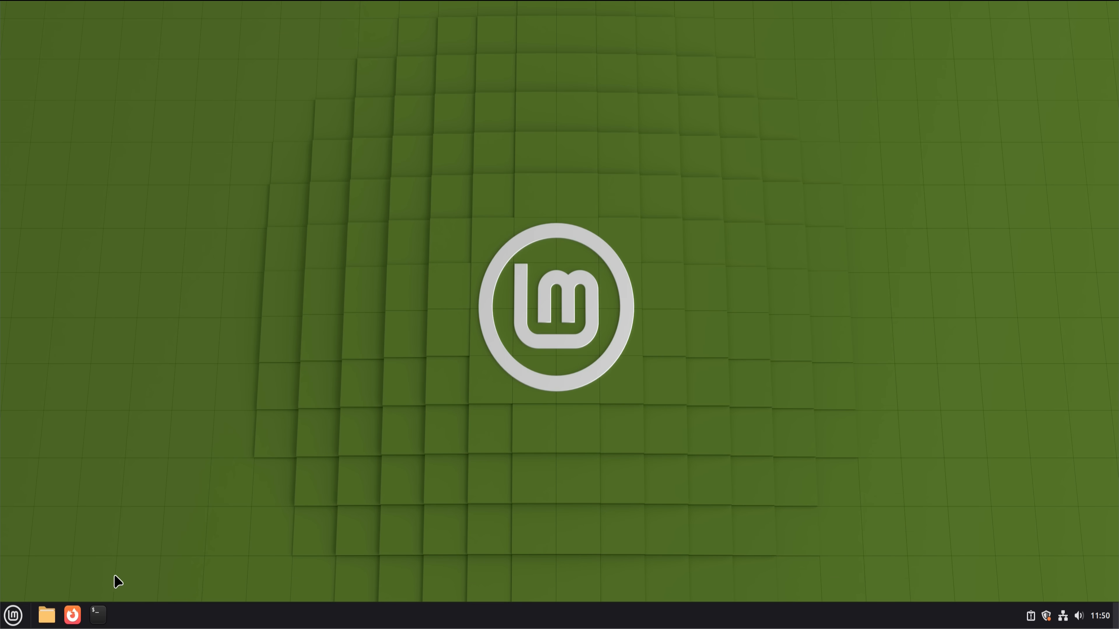
Step: Launch and close Color settings, leaving the menu on the Sound & Video category
left_click(12, 614)
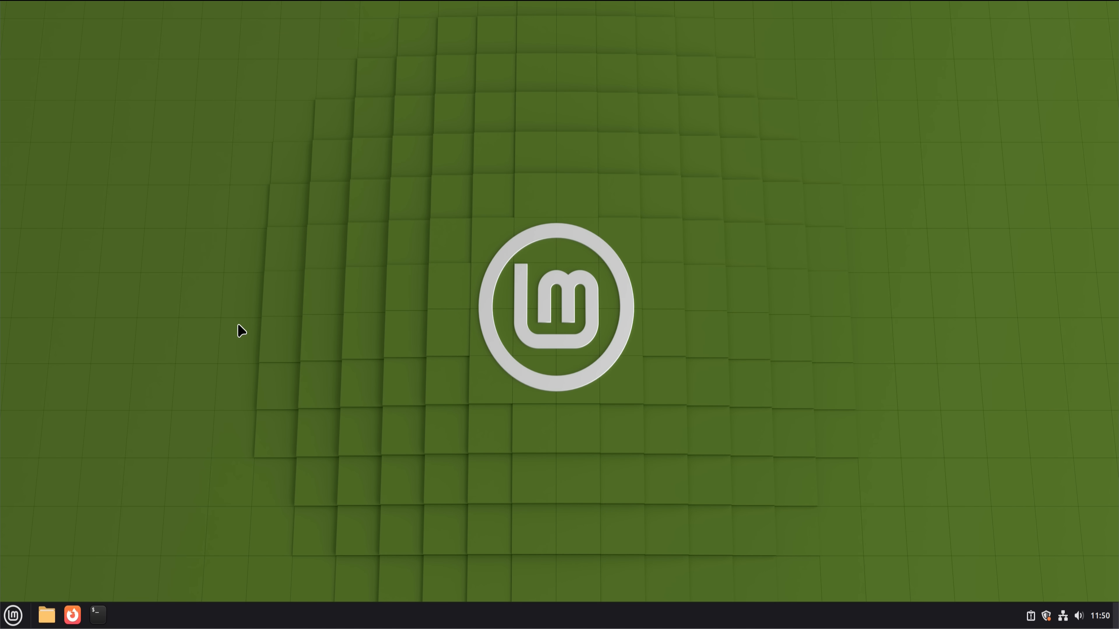
left_click(124, 614)
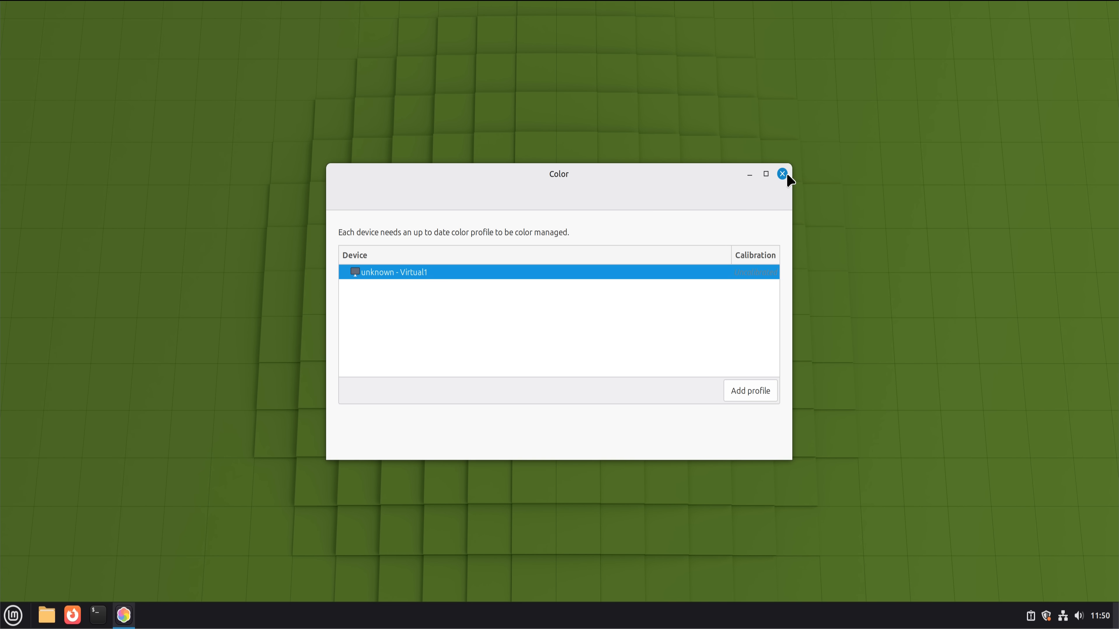
left_click(782, 174)
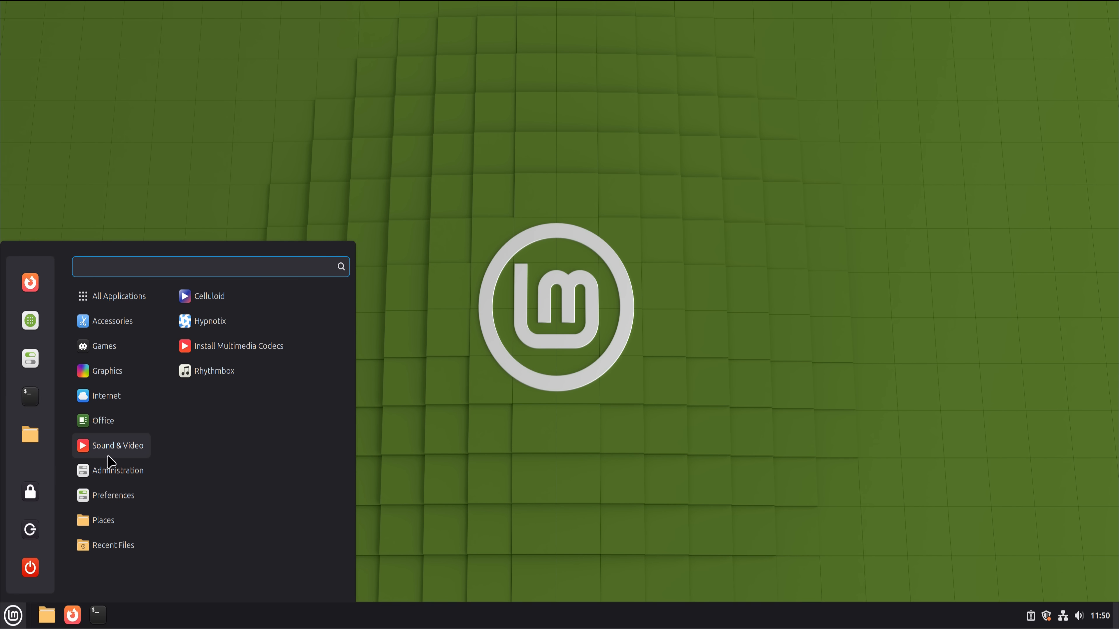